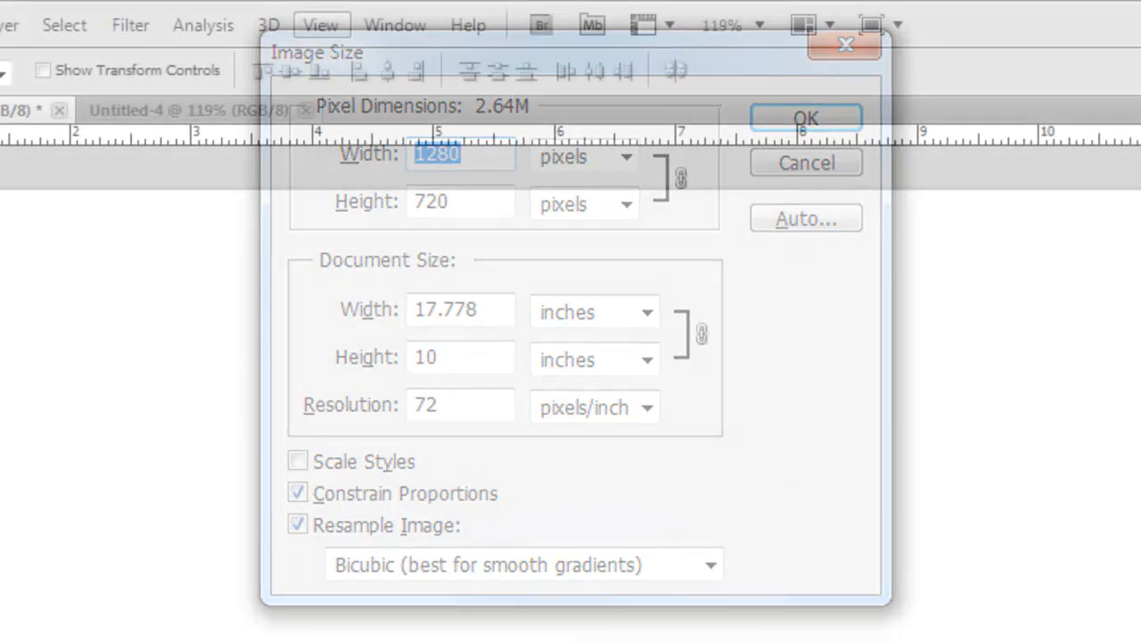
# Confirm the 1280×720 image size and show the canvas rulers.
pyautogui.click(321, 25)
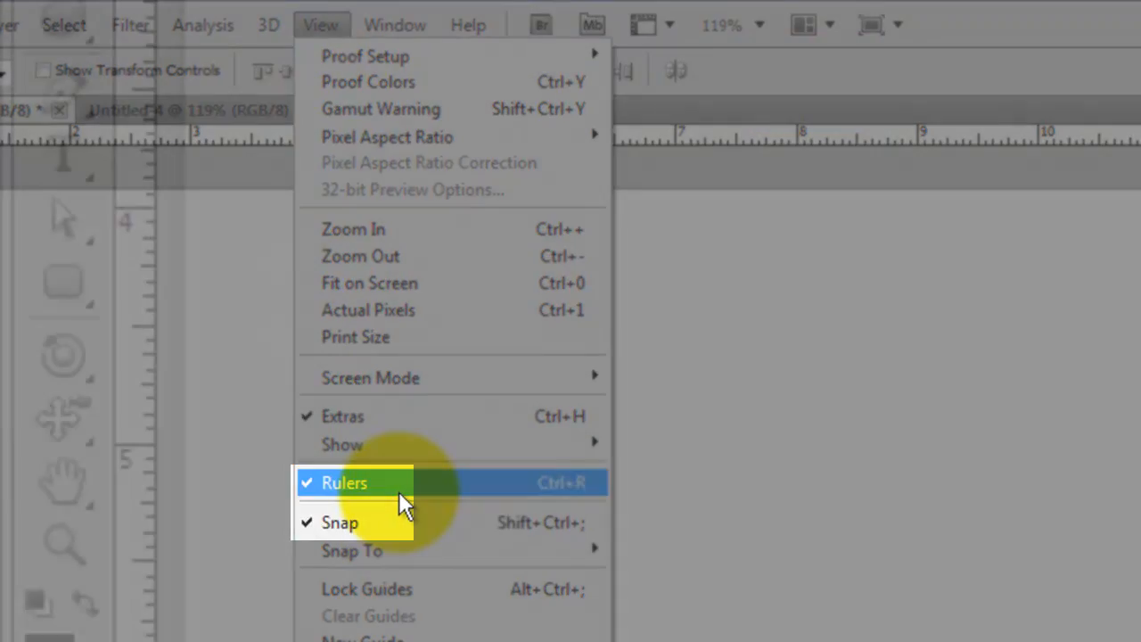
pyautogui.click(344, 482)
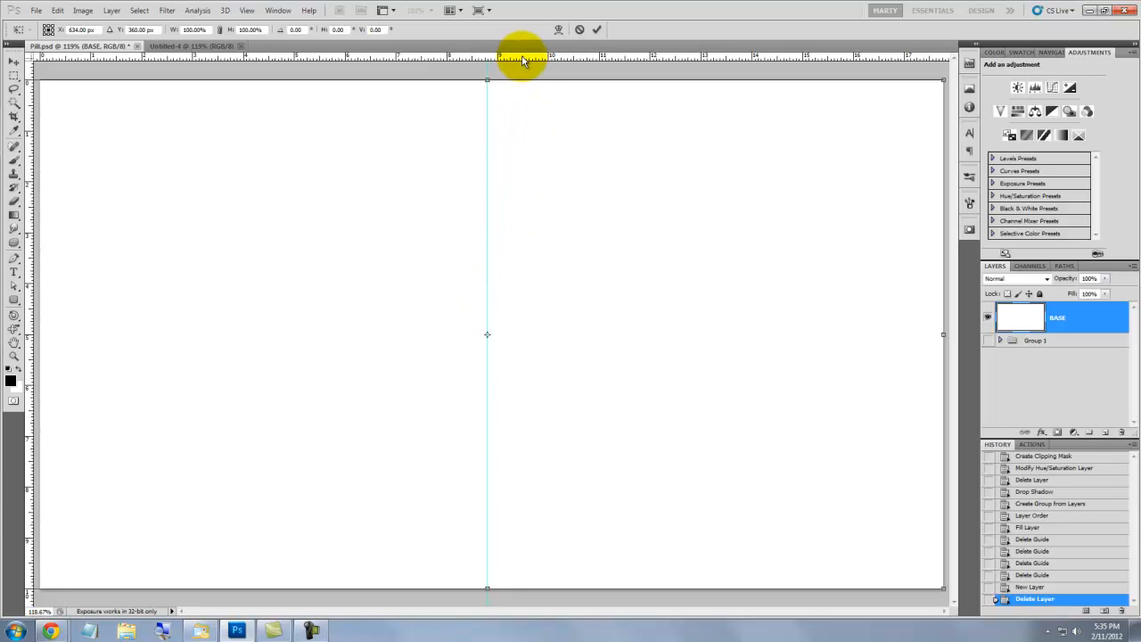
# Add a horizontal centre guide and draw a black 200 px-radius rounded pill on a new layer from the centre.
pyautogui.moveTo(522, 58); pyautogui.dragTo(498, 335)
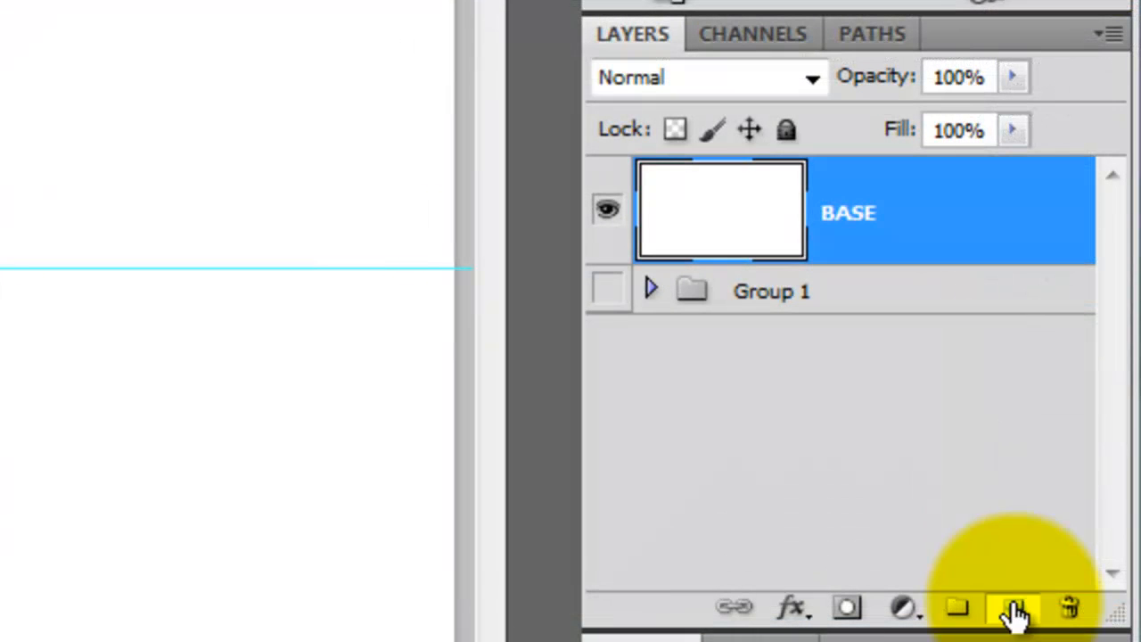
pyautogui.click(1013, 607)
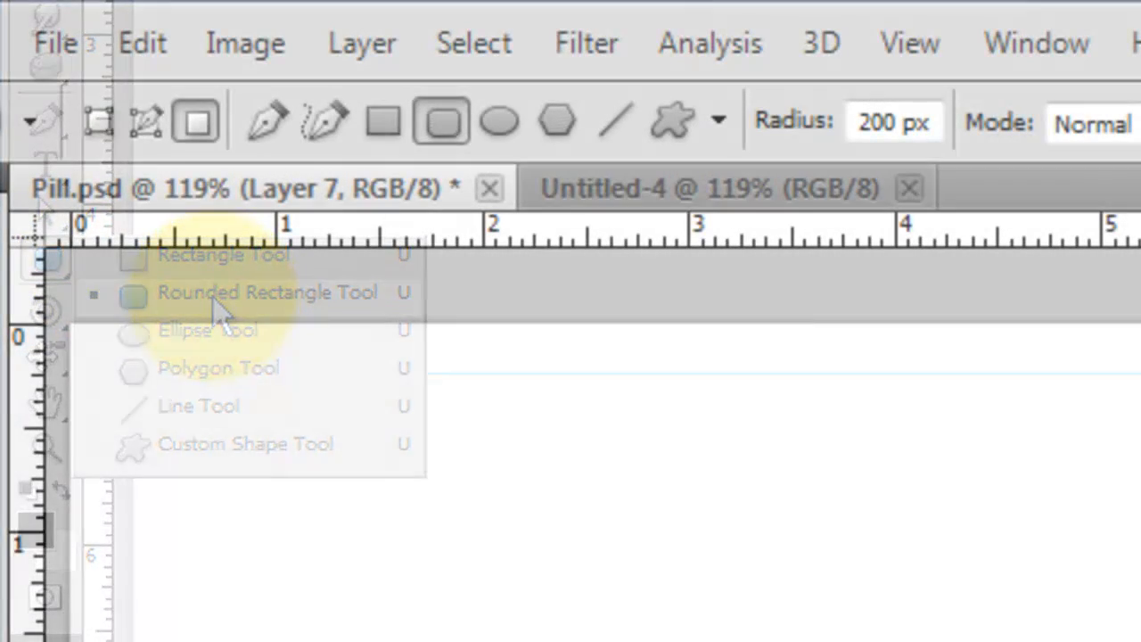
pyautogui.click(267, 291)
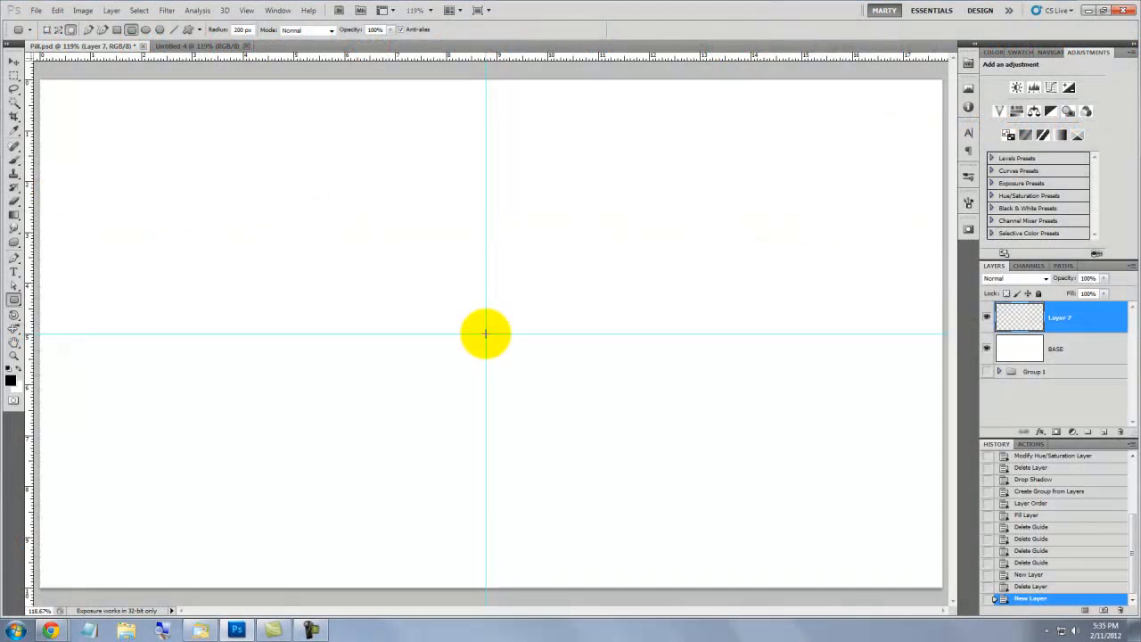
pyautogui.moveTo(485, 334); pyautogui.dragTo(820, 212)
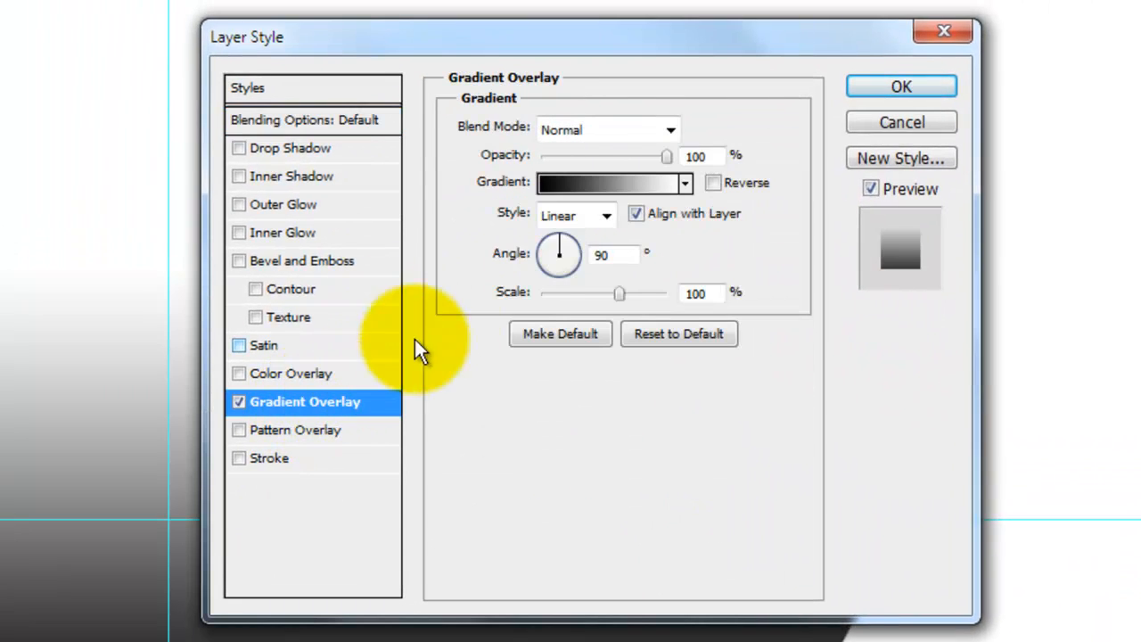
# Change the gradient overlay's white stop to mid grey #808080 so it runs black to grey.
pyautogui.click(611, 182)
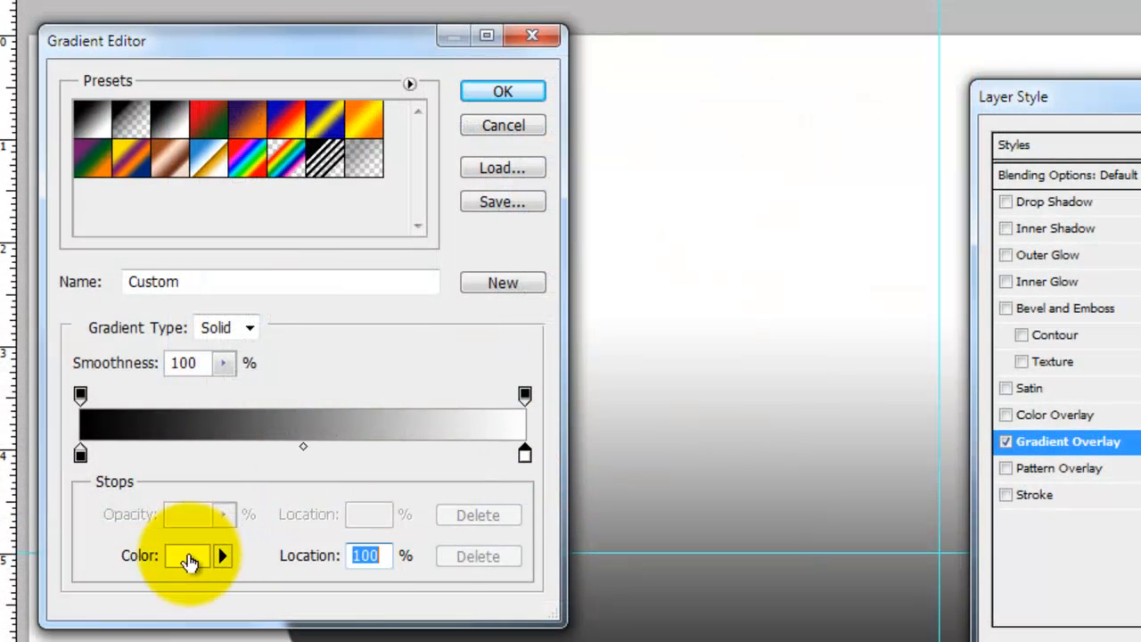
pyautogui.click(187, 556)
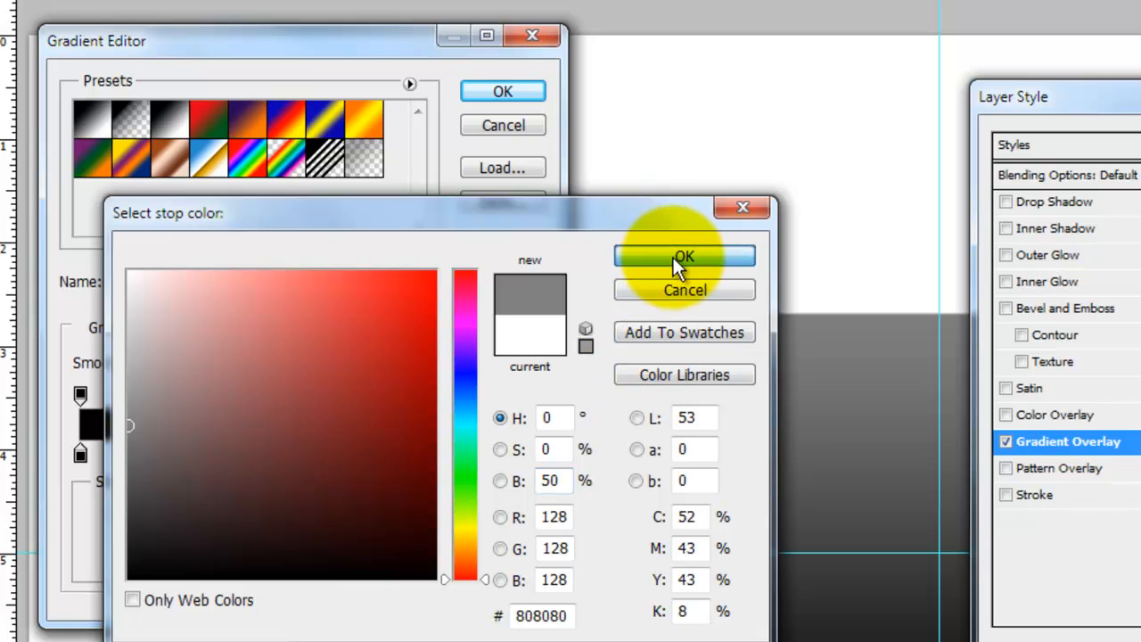
pyautogui.click(684, 256)
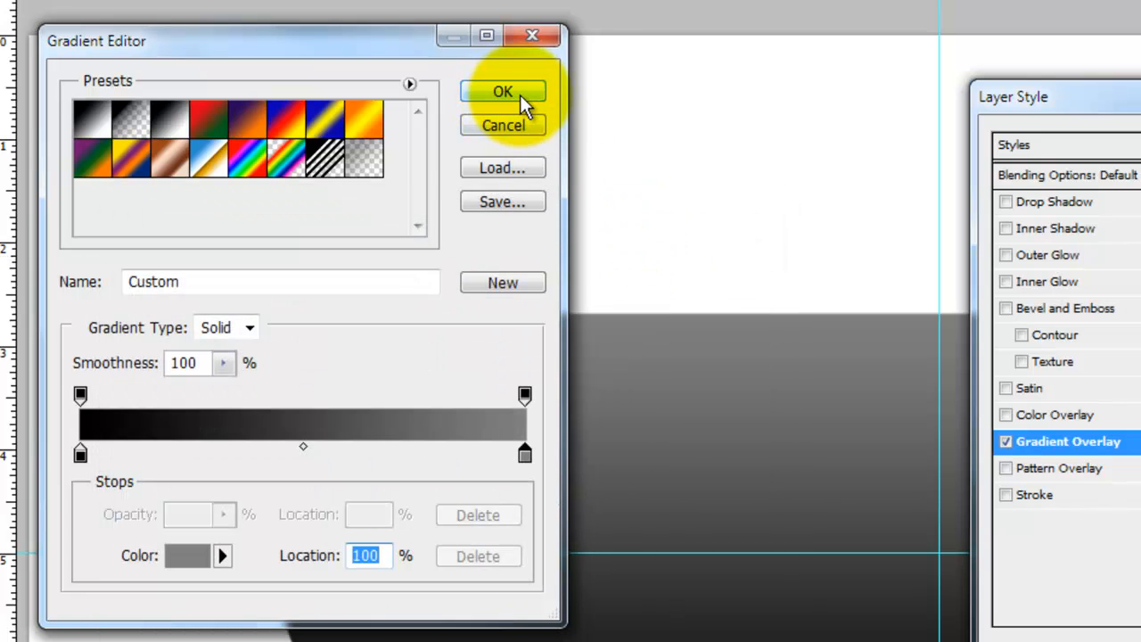
pyautogui.click(502, 91)
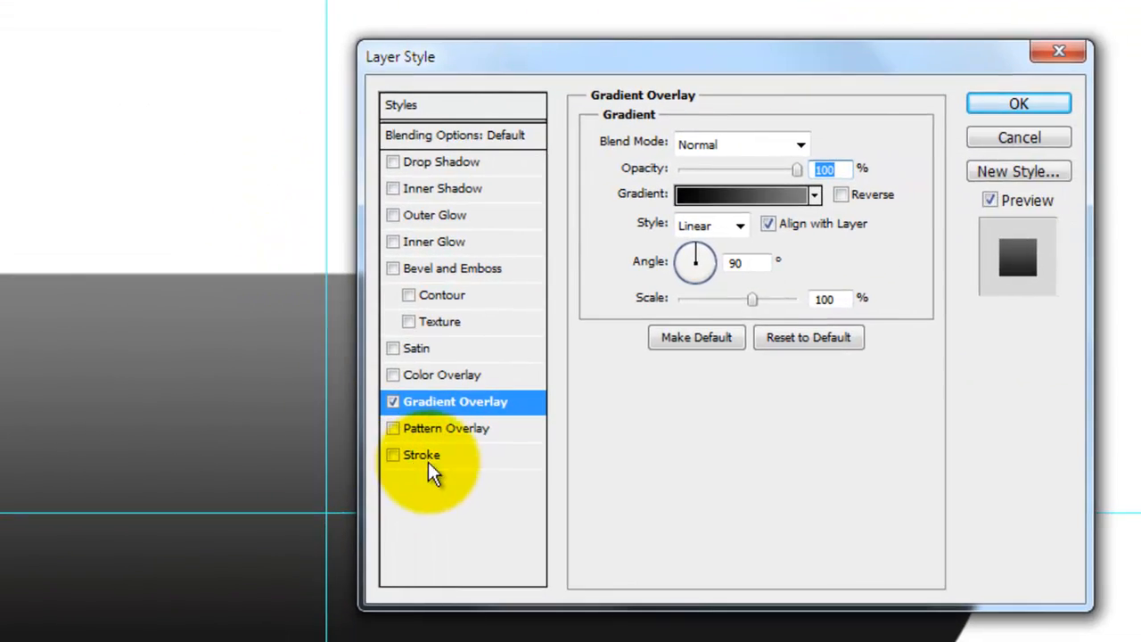
# Add an 8 px #808080 outside stroke and an inner glow in Normal mode at 40% opacity, 35 px.
pyautogui.click(393, 455)
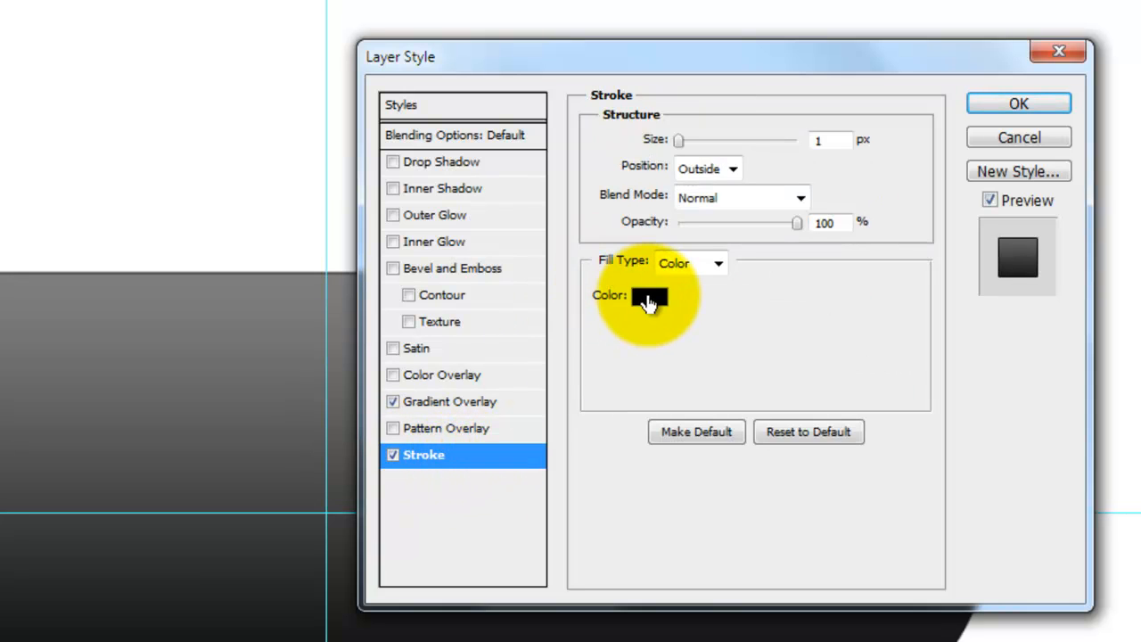
pyautogui.click(649, 295)
pyautogui.write('50')
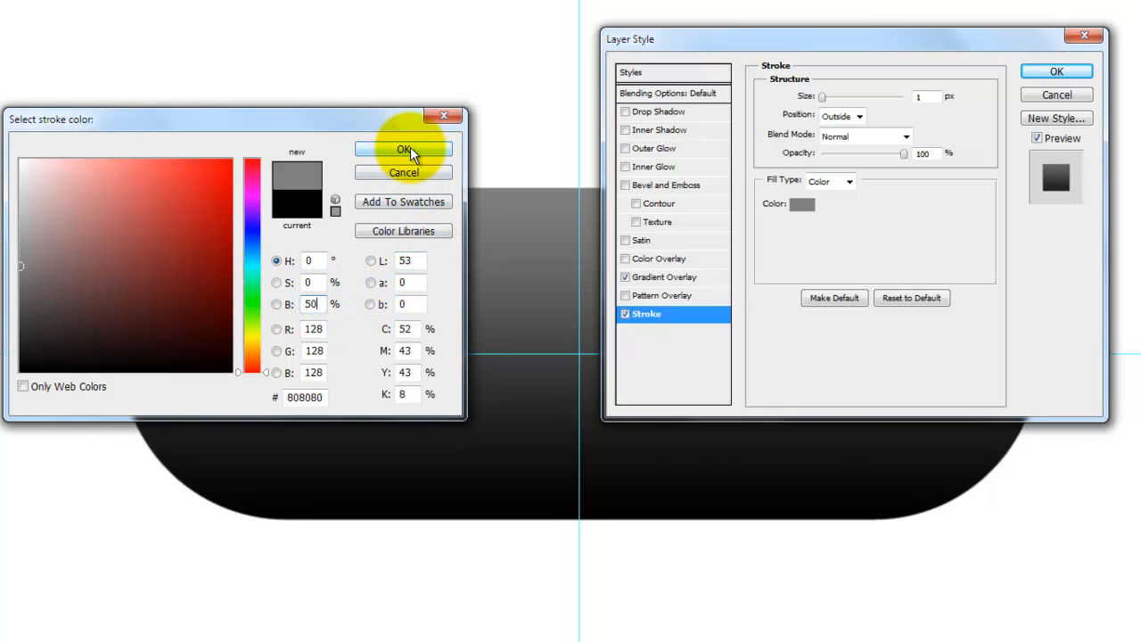
pyautogui.click(403, 149)
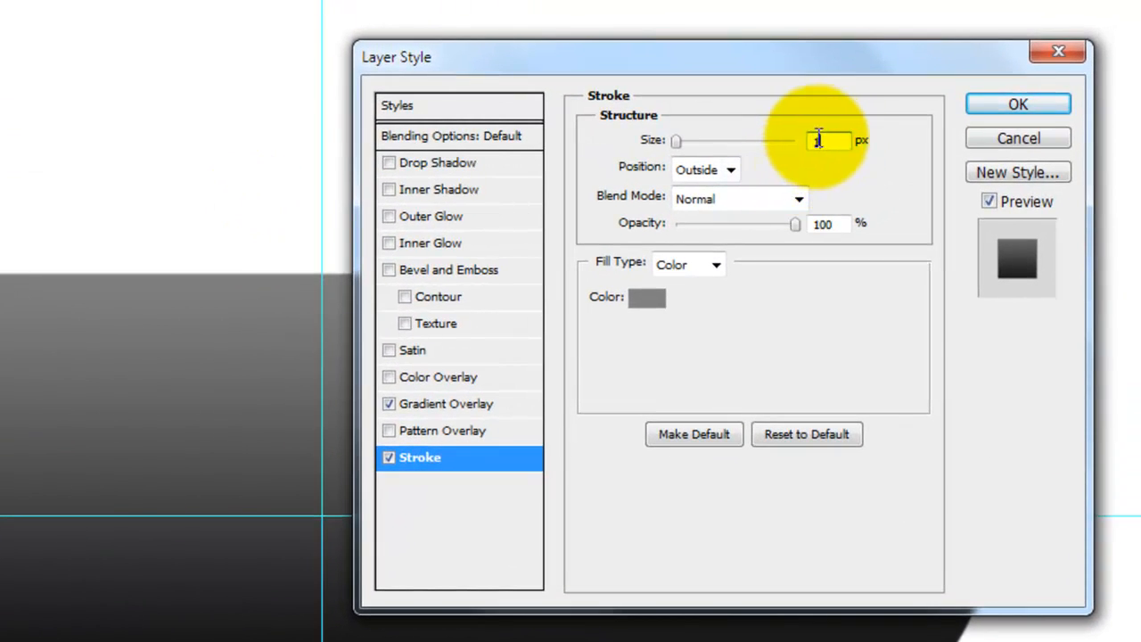
pyautogui.write('8')
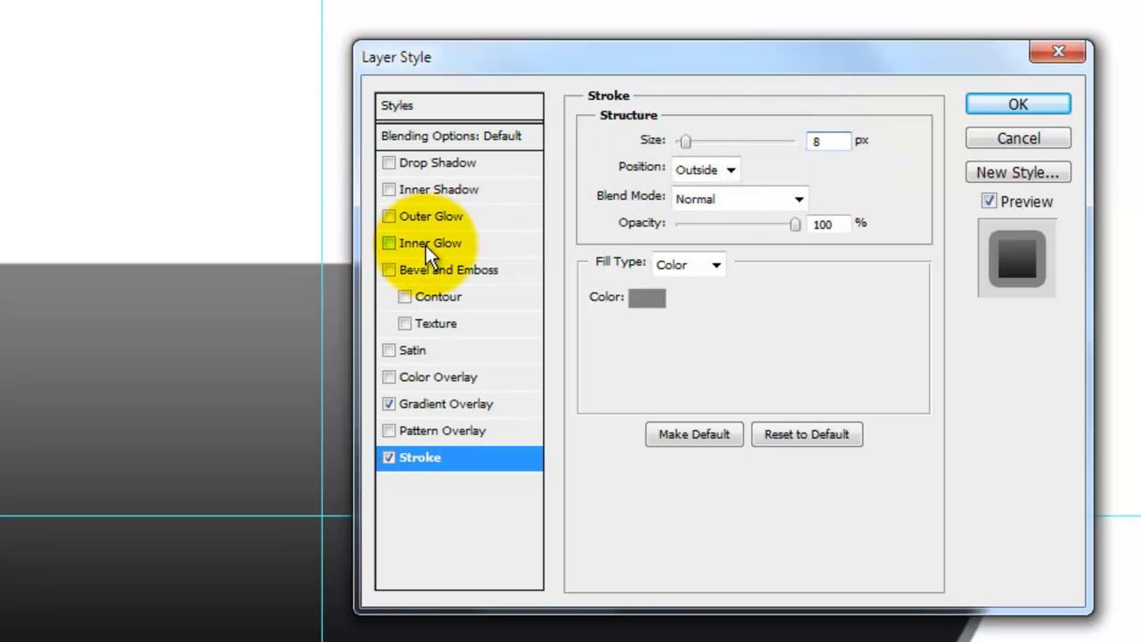
pyautogui.click(797, 146)
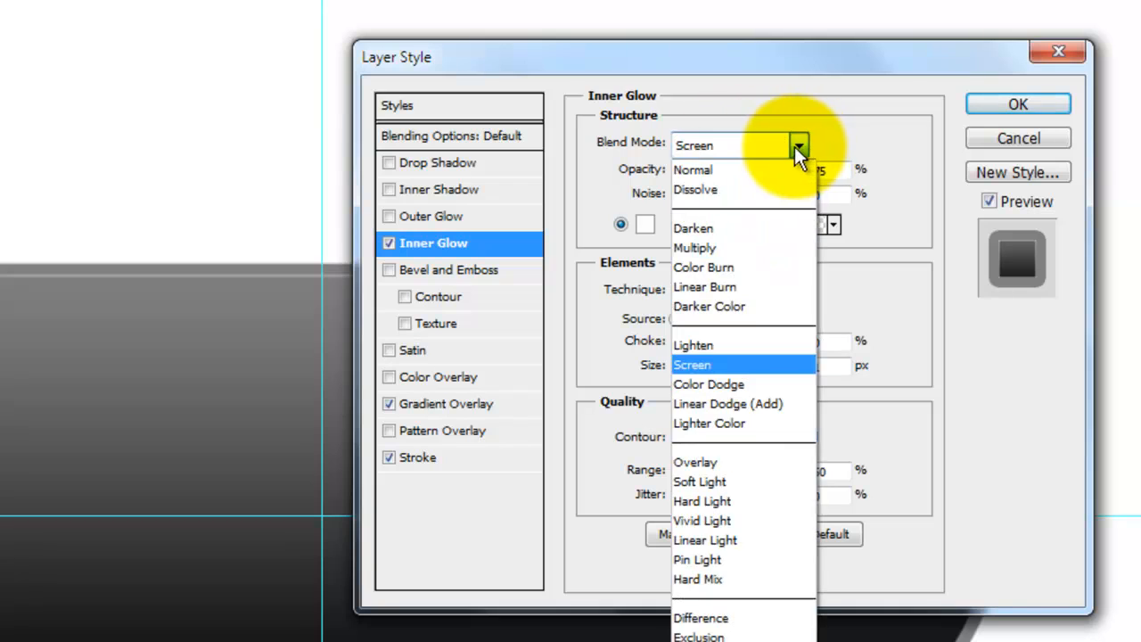
pyautogui.click(693, 170)
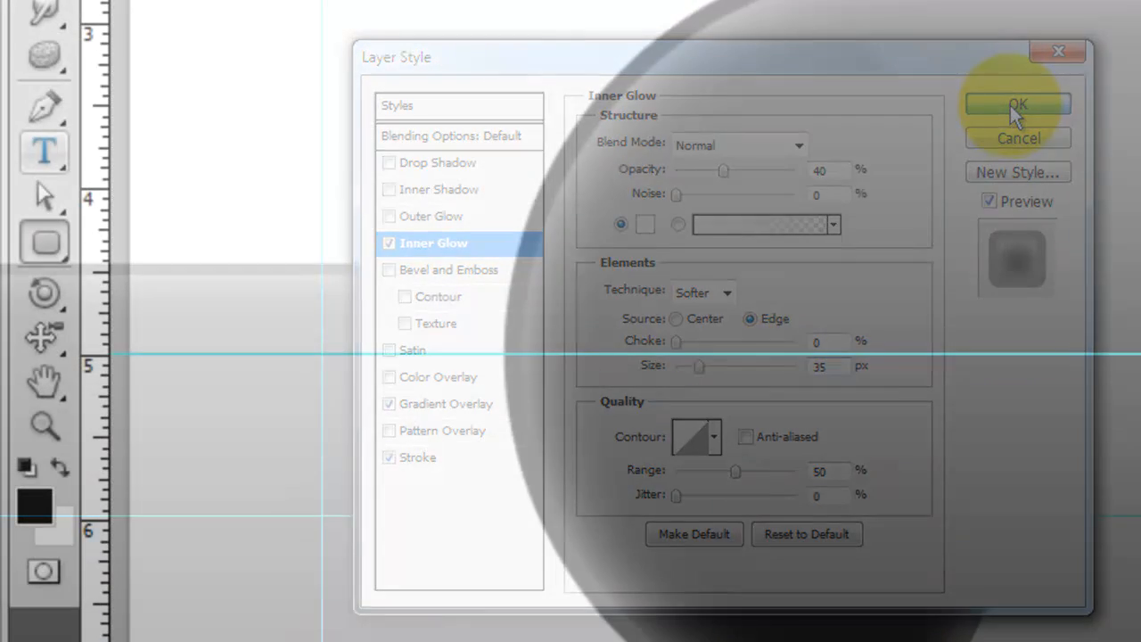
# Apply the layer effects and place bold white PILL text centred on the pill.
pyautogui.click(1017, 104)
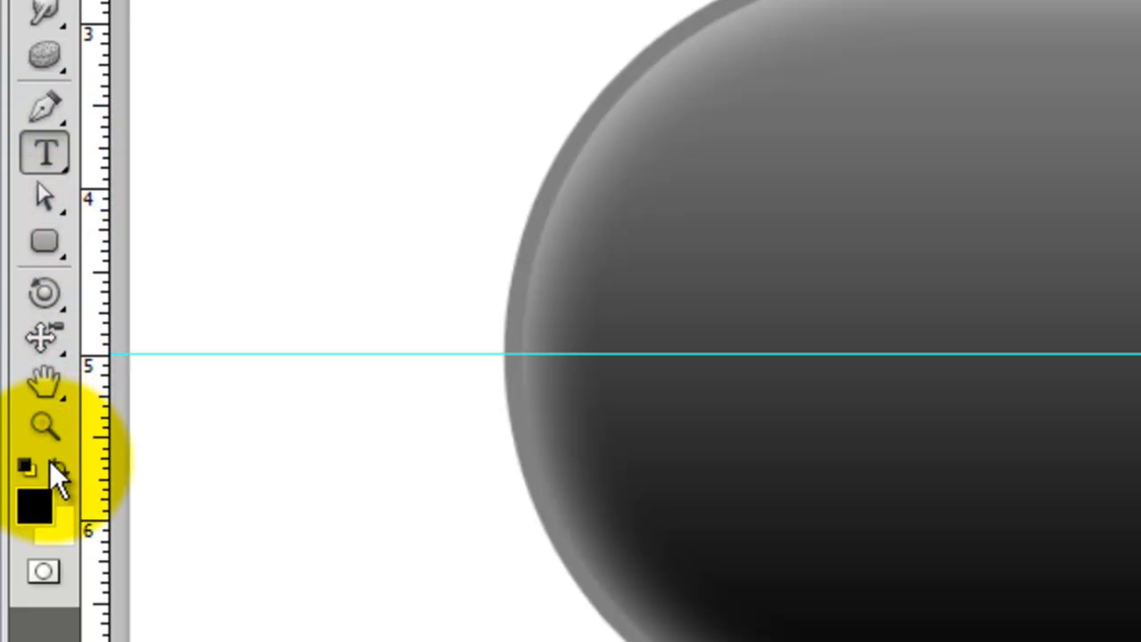
pyautogui.moveTo(67, 477)
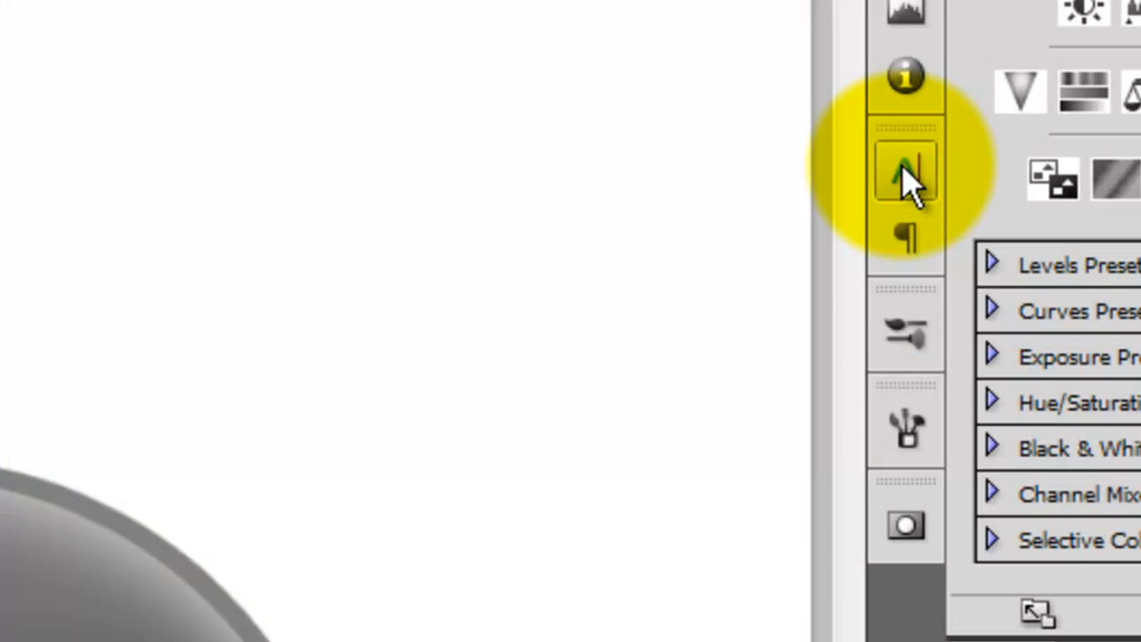
pyautogui.click(905, 173)
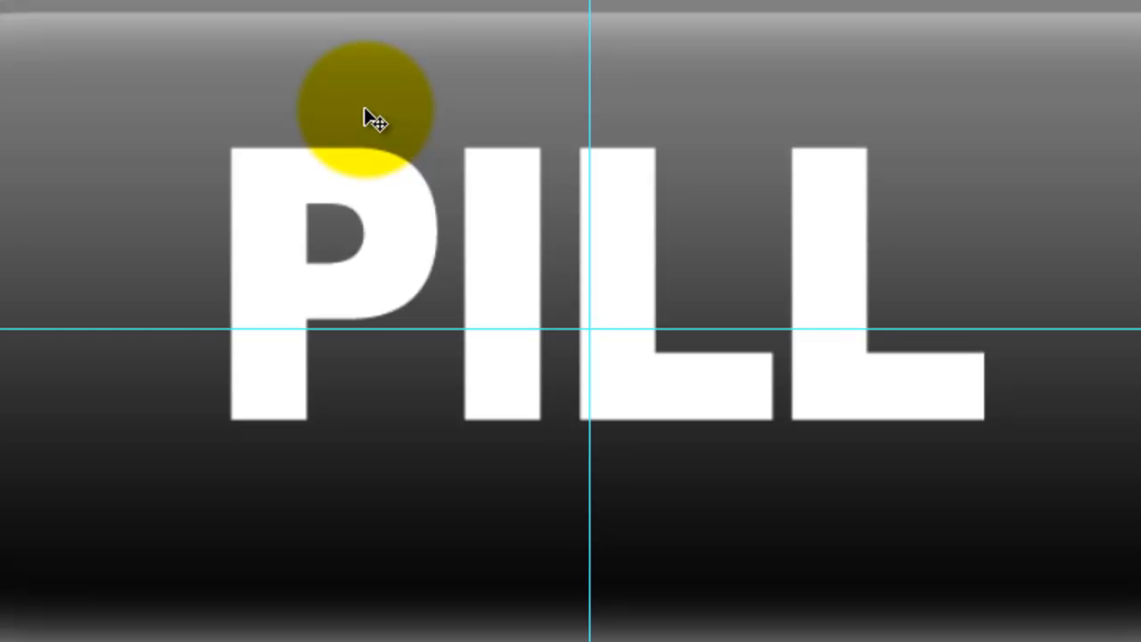
pyautogui.click(371, 119)
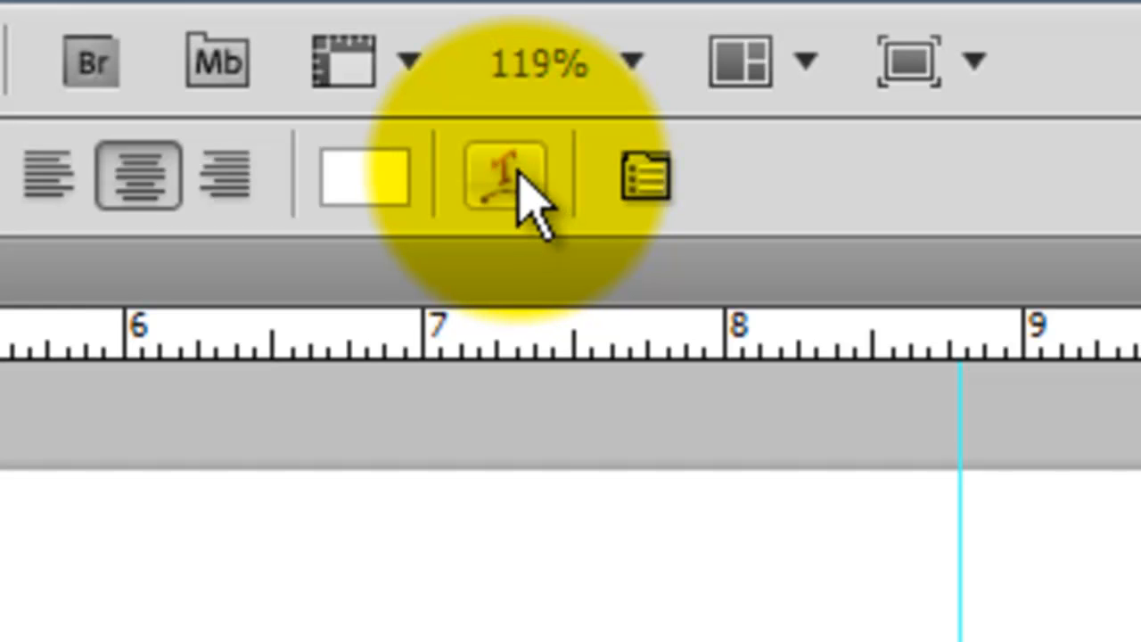
# Warp the PILL text with a vertical Bulge at 10% bend.
pyautogui.click(501, 176)
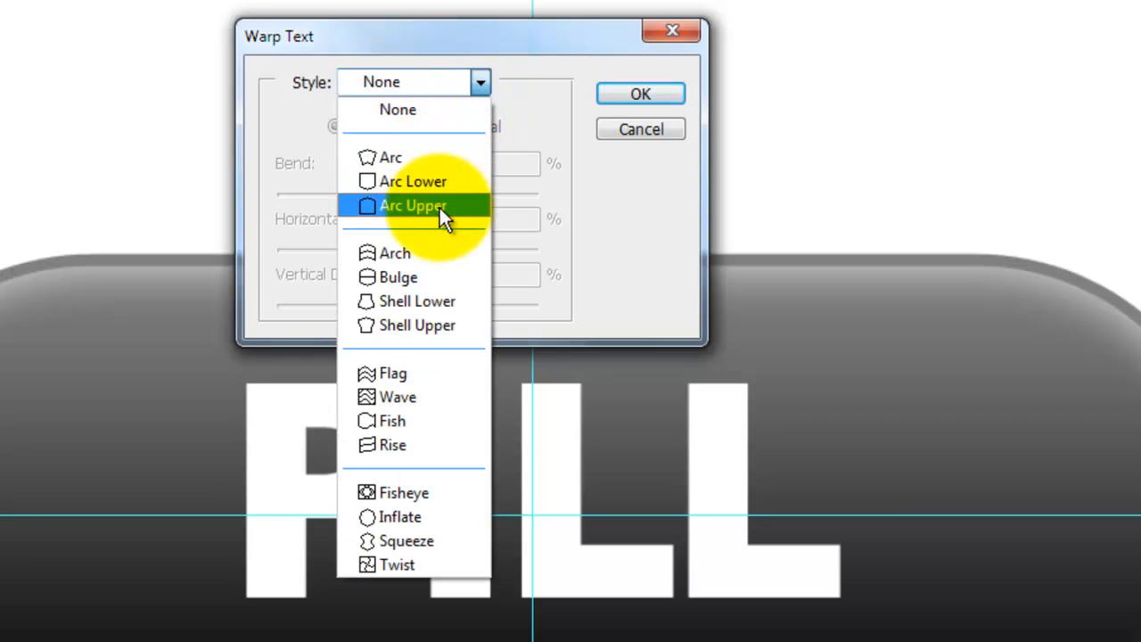
pyautogui.click(398, 277)
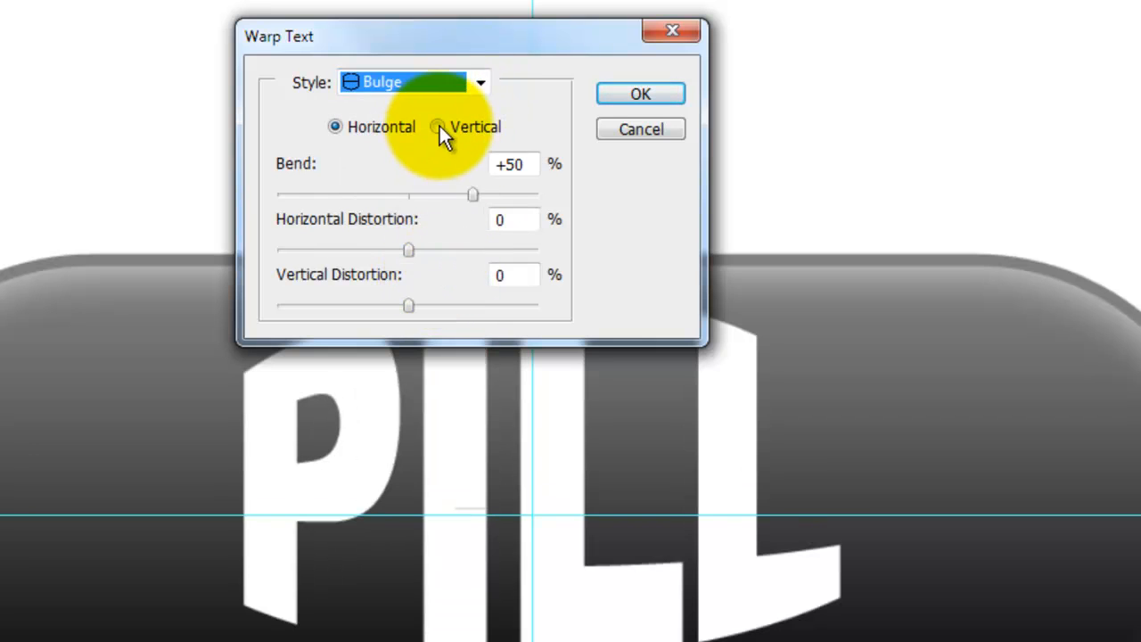
pyautogui.click(437, 127)
pyautogui.write('10')
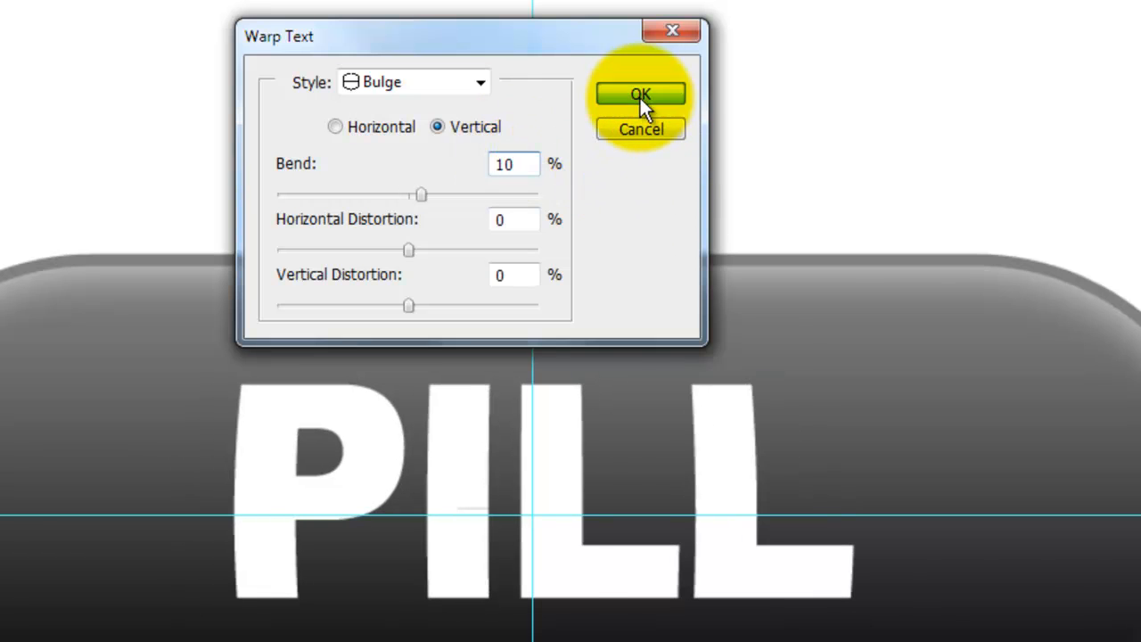
pyautogui.click(639, 95)
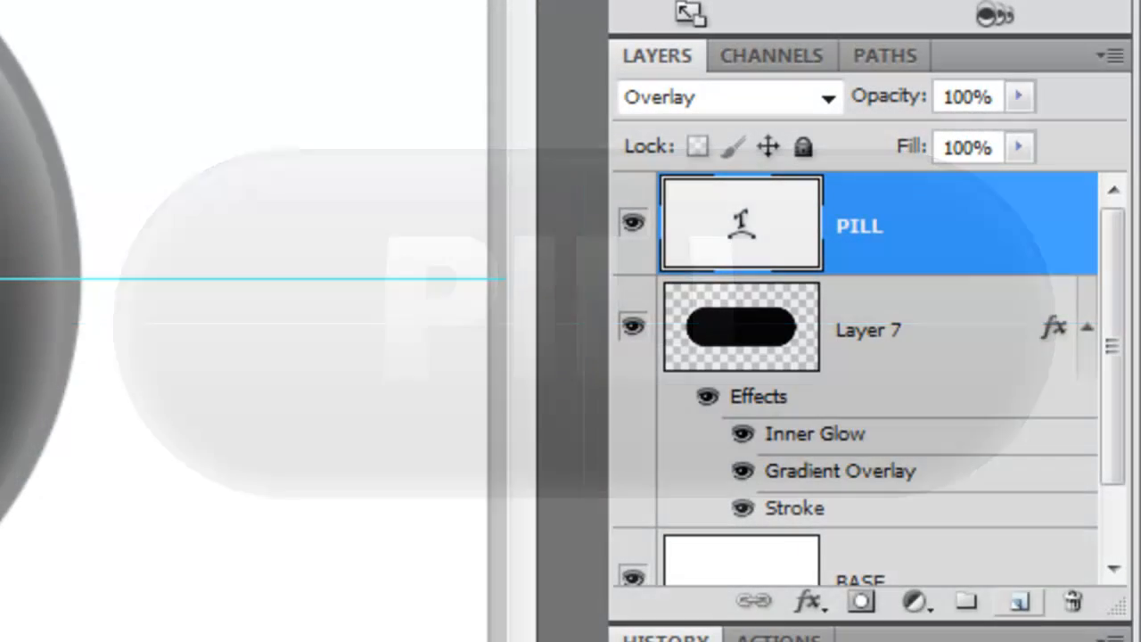
# Blend the PILL text layer in Overlay mode so the letters appear faint grey.
pyautogui.click(1017, 602)
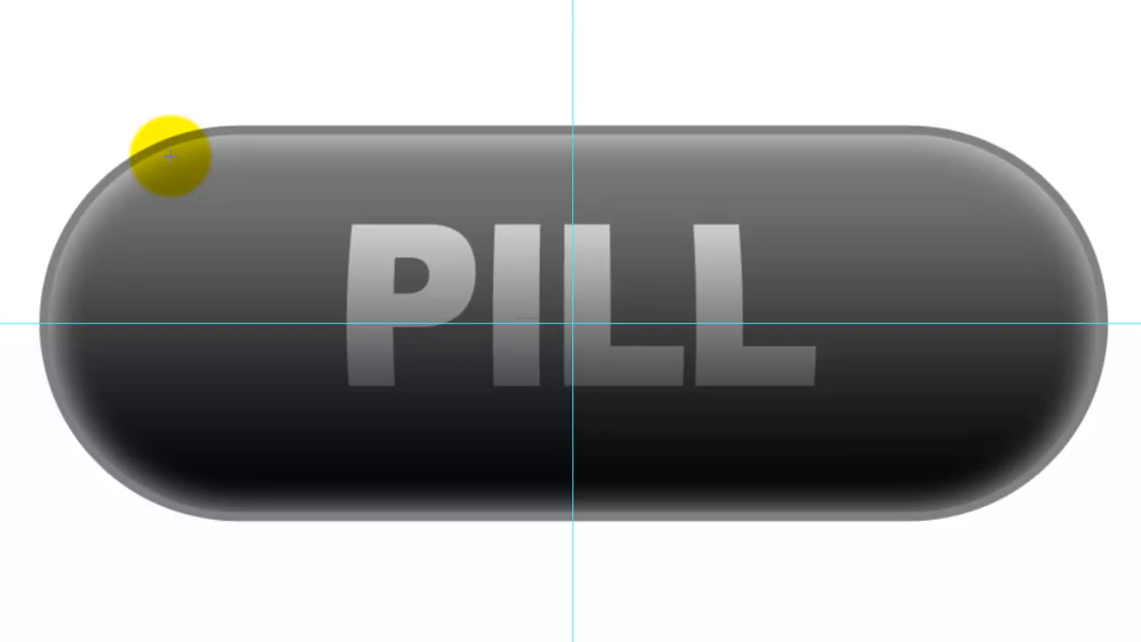
pyautogui.moveTo(169, 156); pyautogui.dragTo(981, 292)
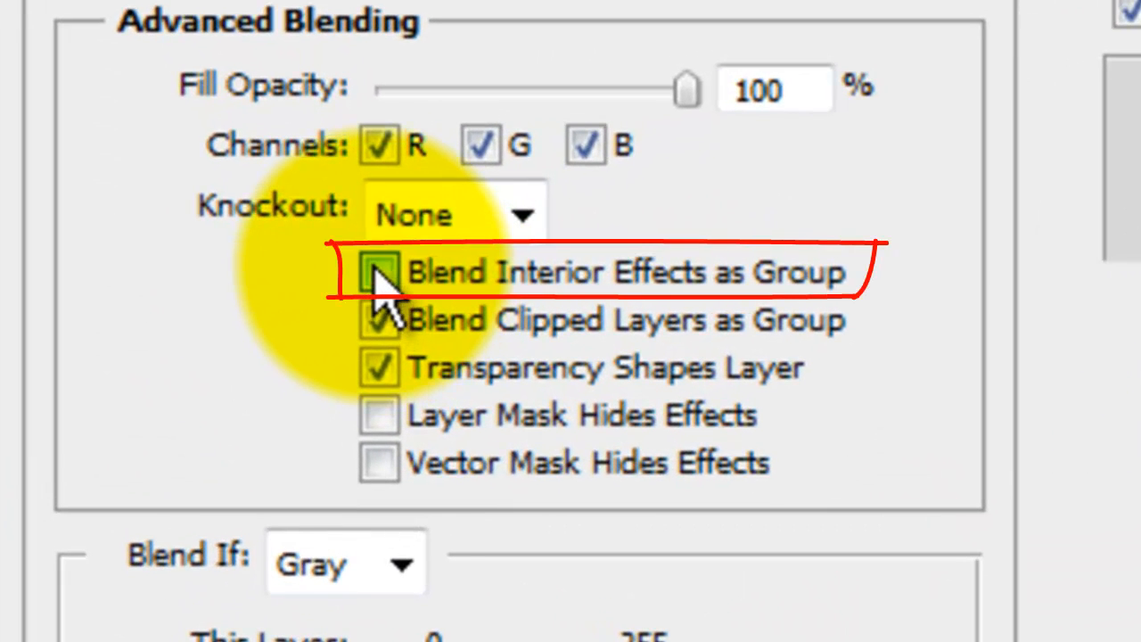
# Blend interior effects as a group and set the 90° gradient overlay's black stop to #404040.
pyautogui.click(379, 272)
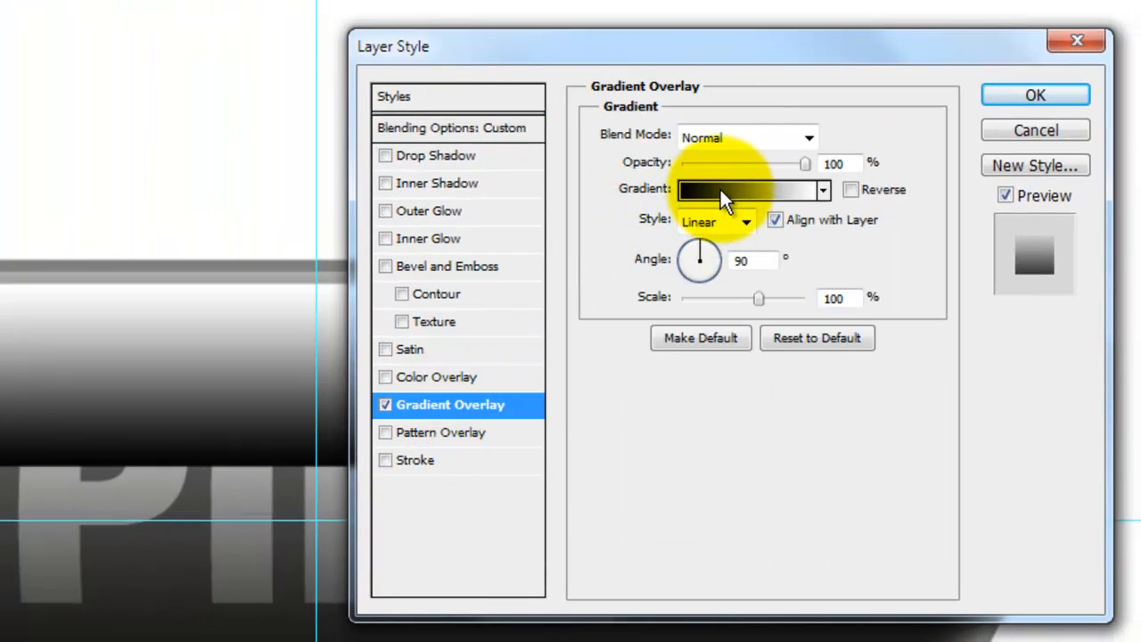
pyautogui.click(747, 189)
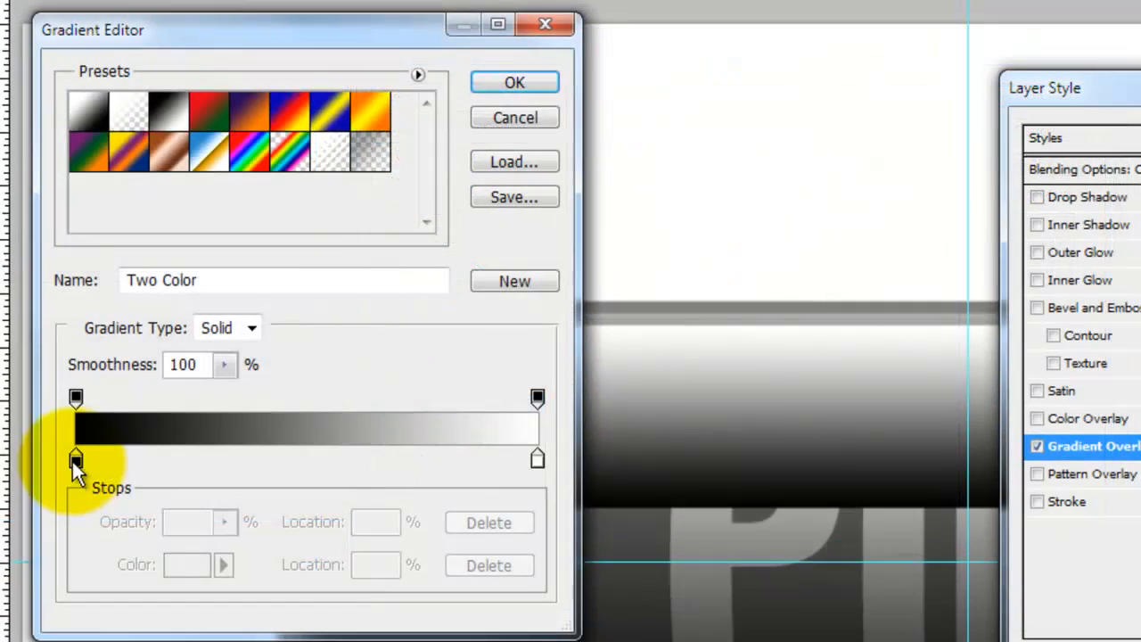
pyautogui.click(76, 459)
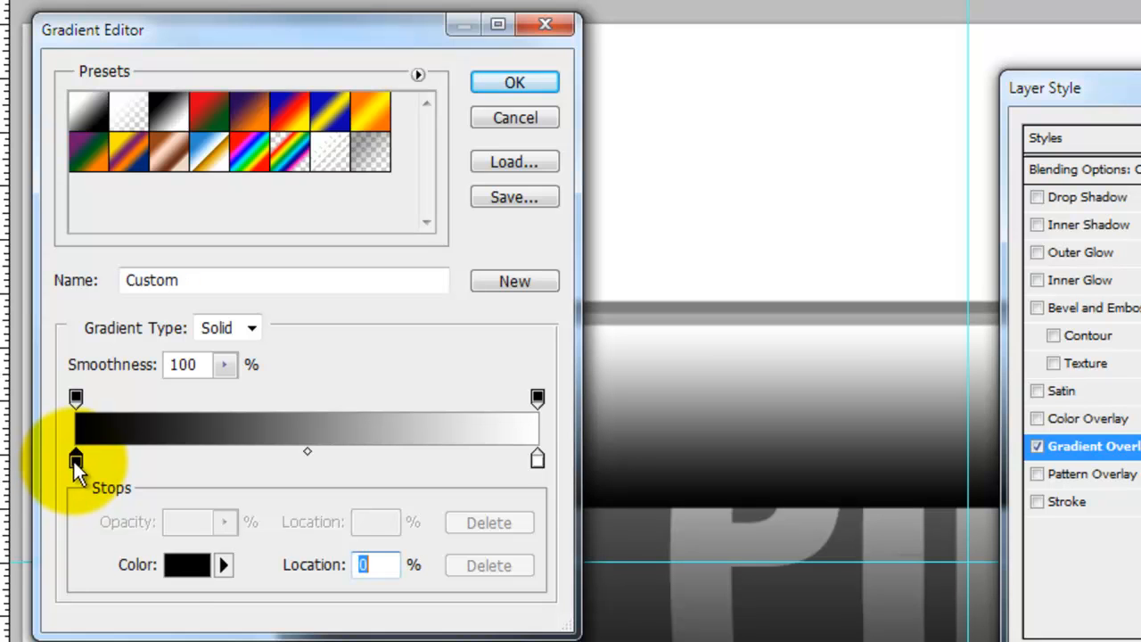
pyautogui.click(187, 565)
pyautogui.write('25')
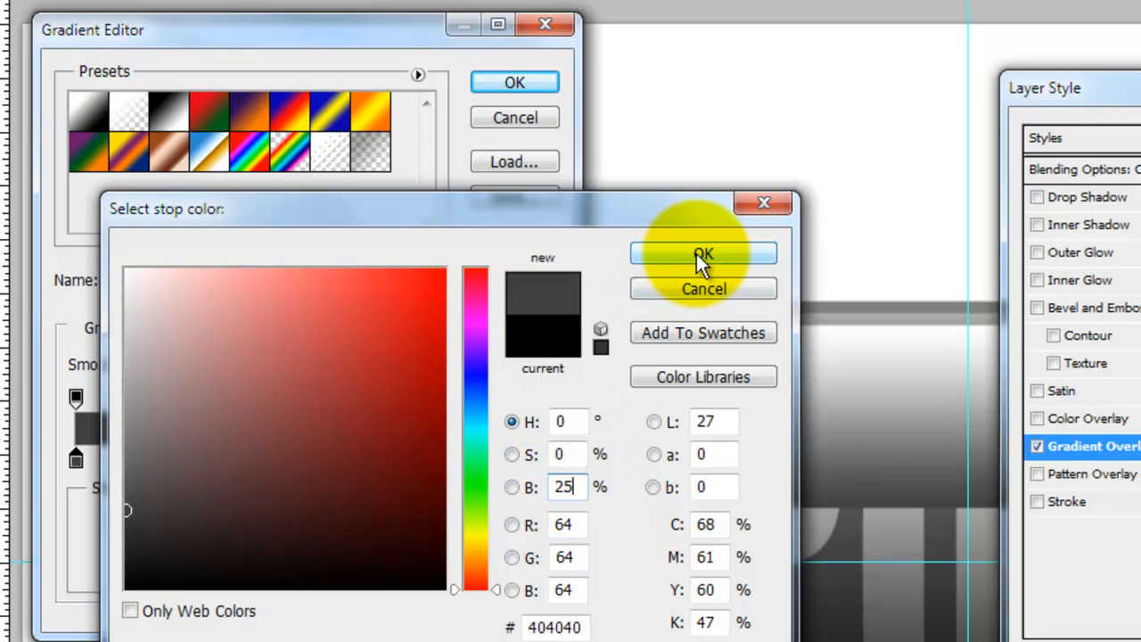
pyautogui.click(704, 254)
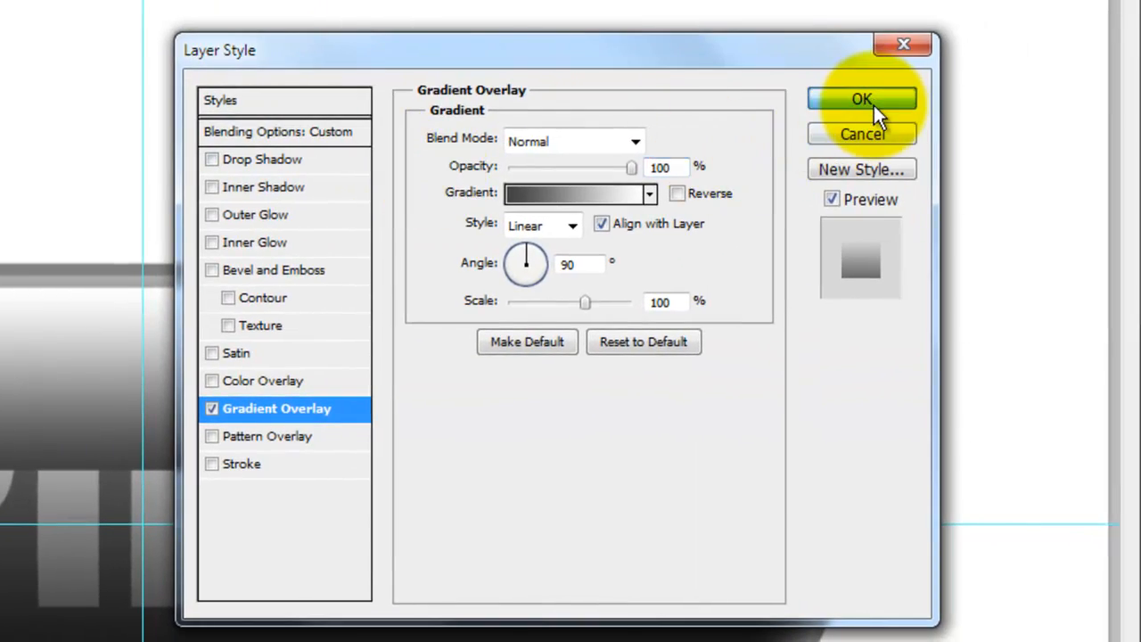
# Apply the gradient overlay and blend the highlight bar in Screen mode at 90% opacity.
pyautogui.click(861, 98)
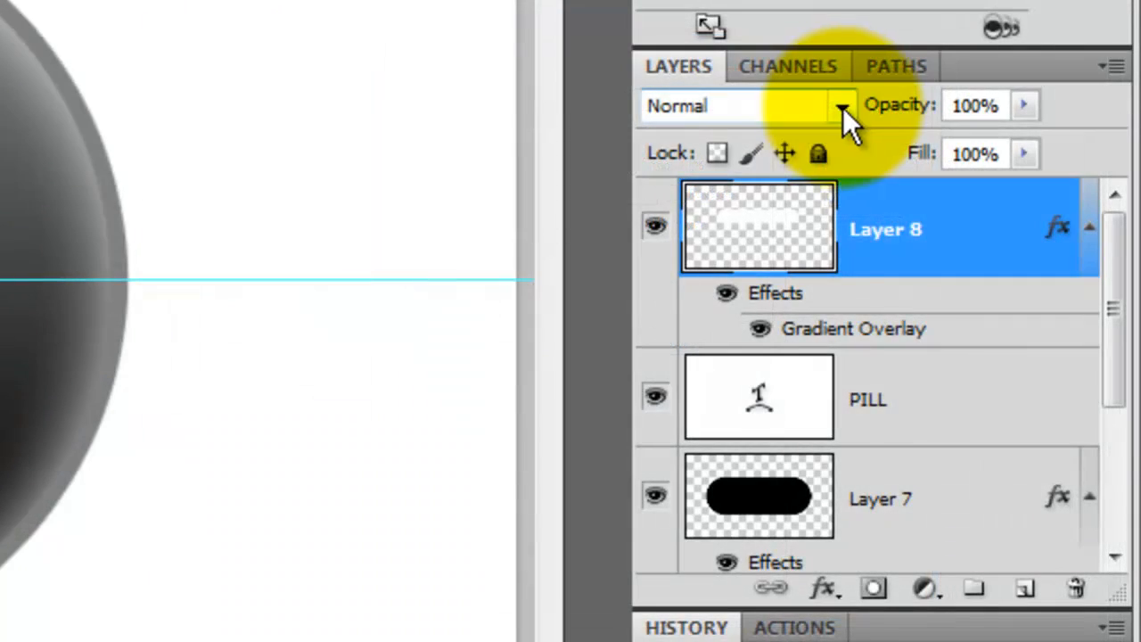
pyautogui.click(842, 105)
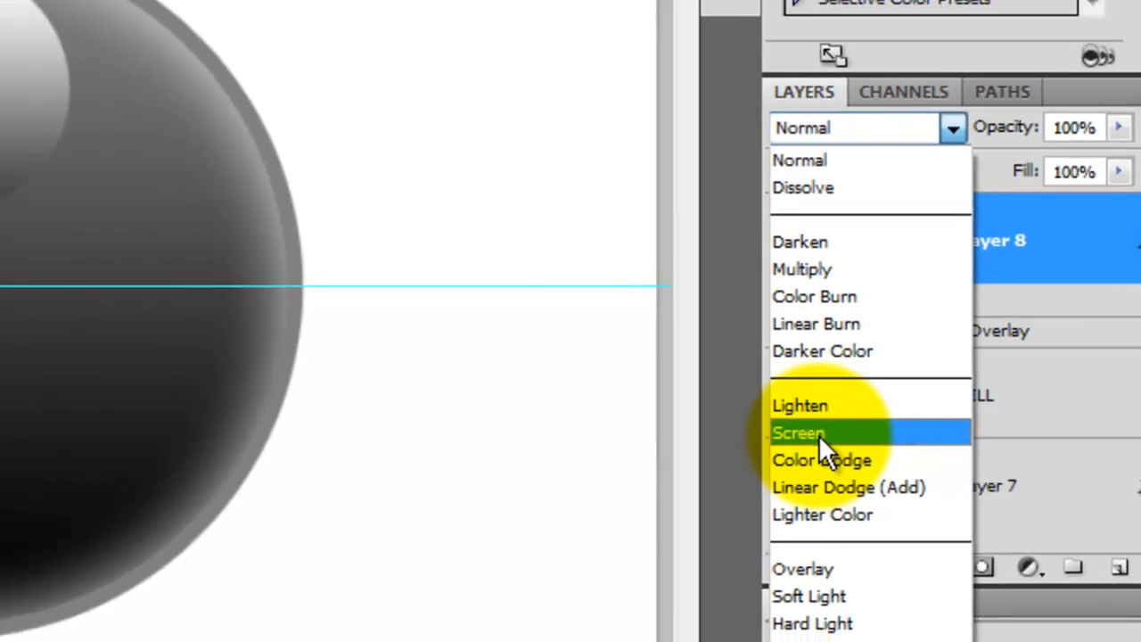
pyautogui.click(798, 432)
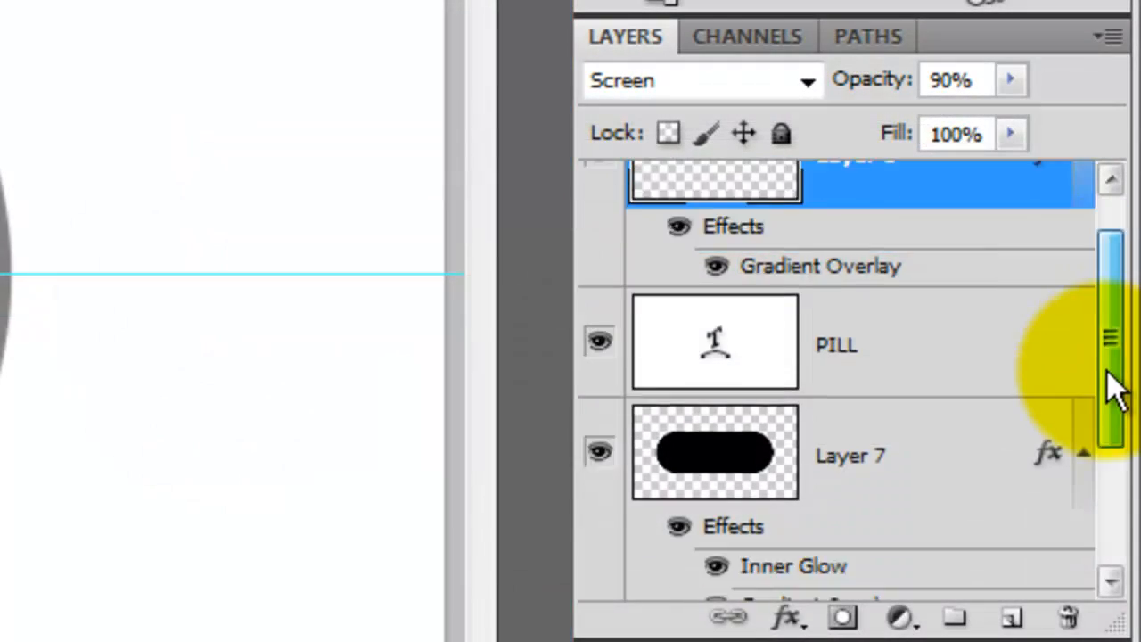
# Hide the BASE layer, merge visible into Layer 9 and hide every other layer.
pyautogui.scroll(-3)
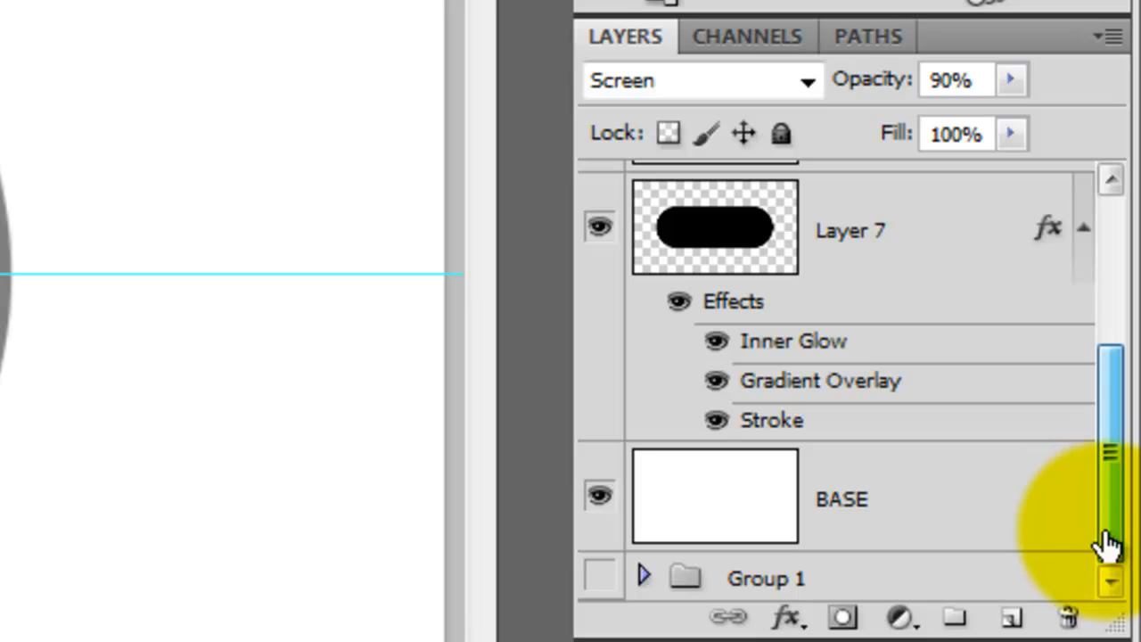
pyautogui.click(599, 495)
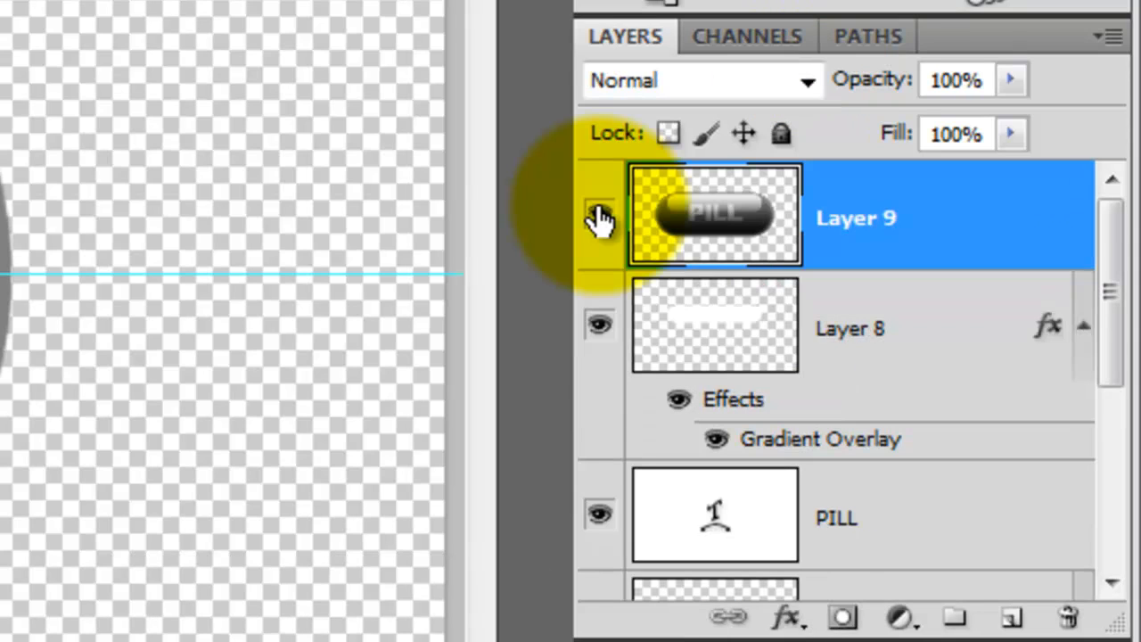
pyautogui.click(599, 219)
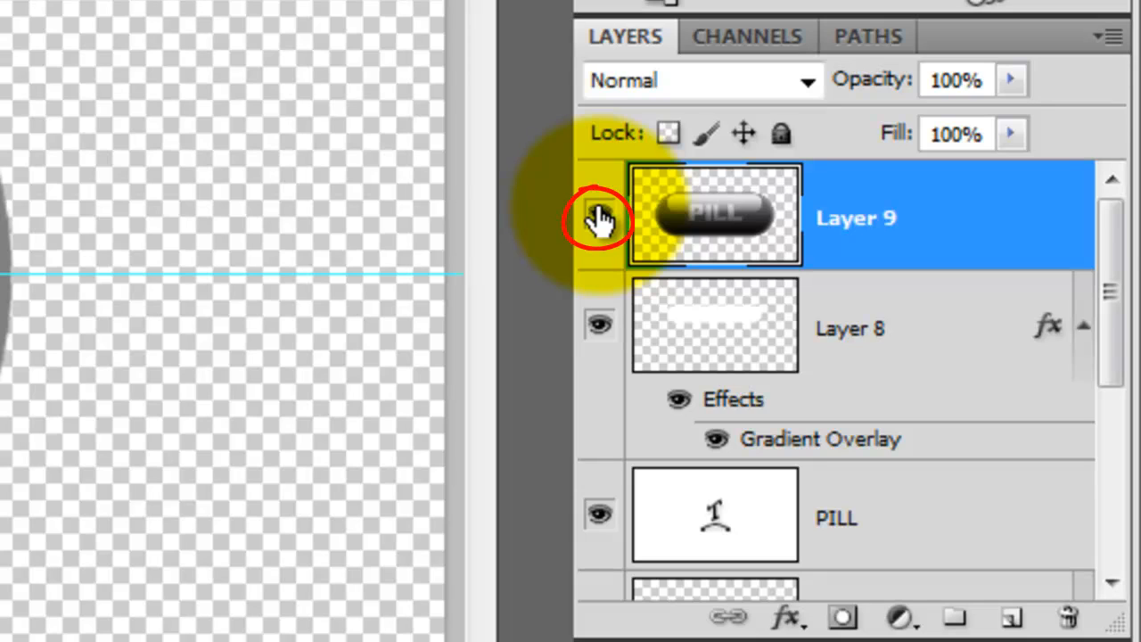
pyautogui.click(599, 216)
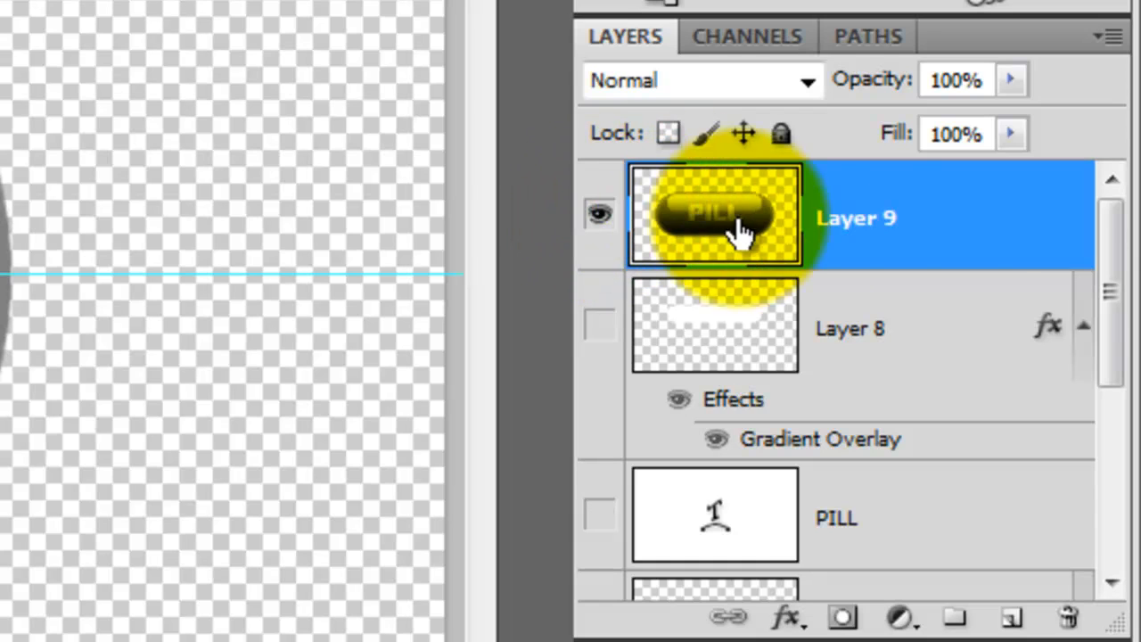
pyautogui.scroll(-3)
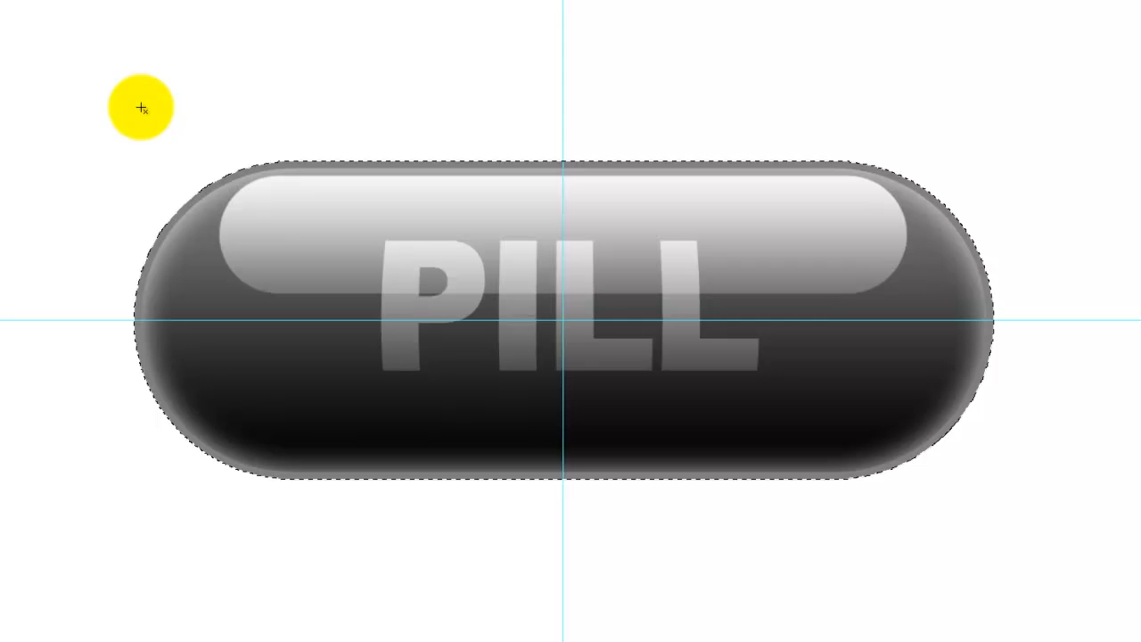
# Marquee-select the left half of the merged pill to copy it onto its own layer.
pyautogui.moveTo(141, 106); pyautogui.dragTo(488, 412)
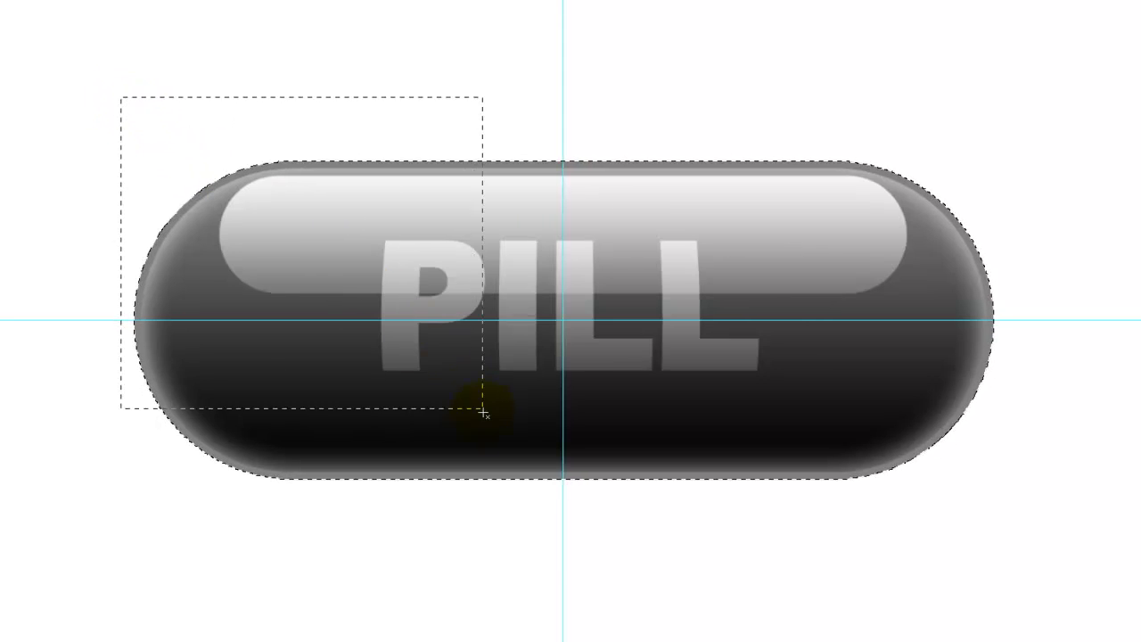
pyautogui.moveTo(485, 405); pyautogui.dragTo(557, 539)
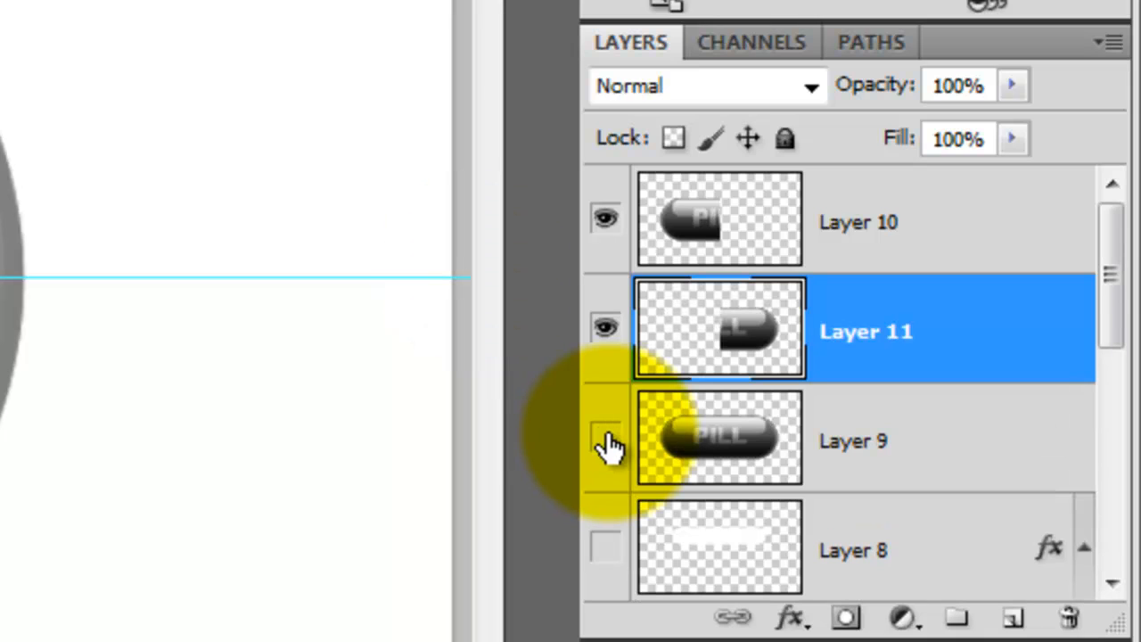
# Free-transform one pill half to 99.00% height, leaving a slight step between halves.
pyautogui.click(605, 441)
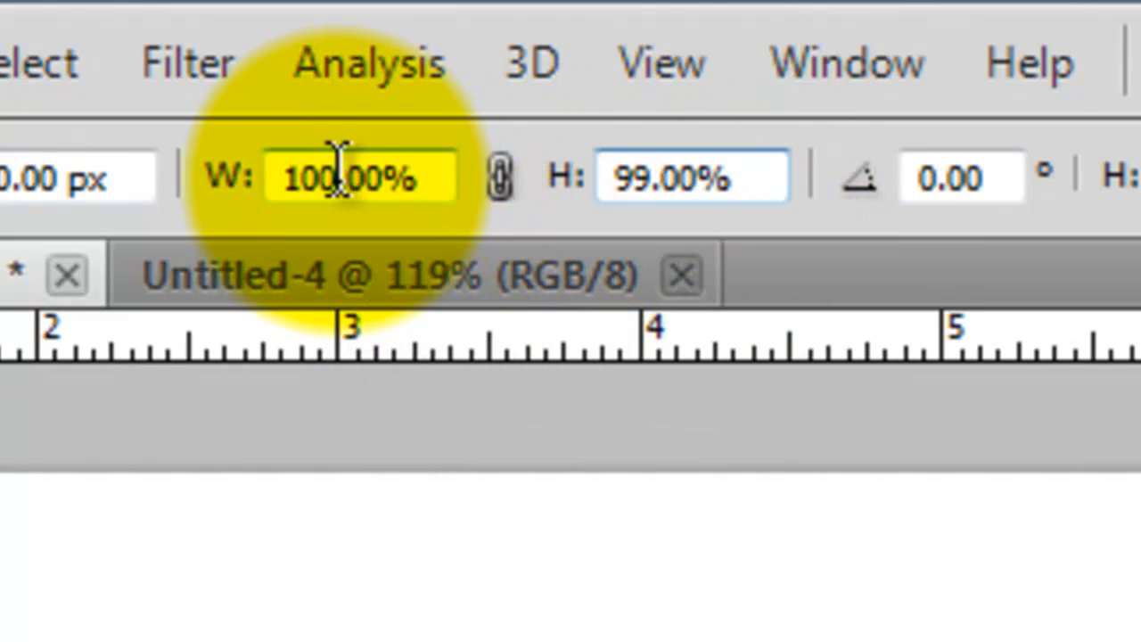
pyautogui.write('99.00%')
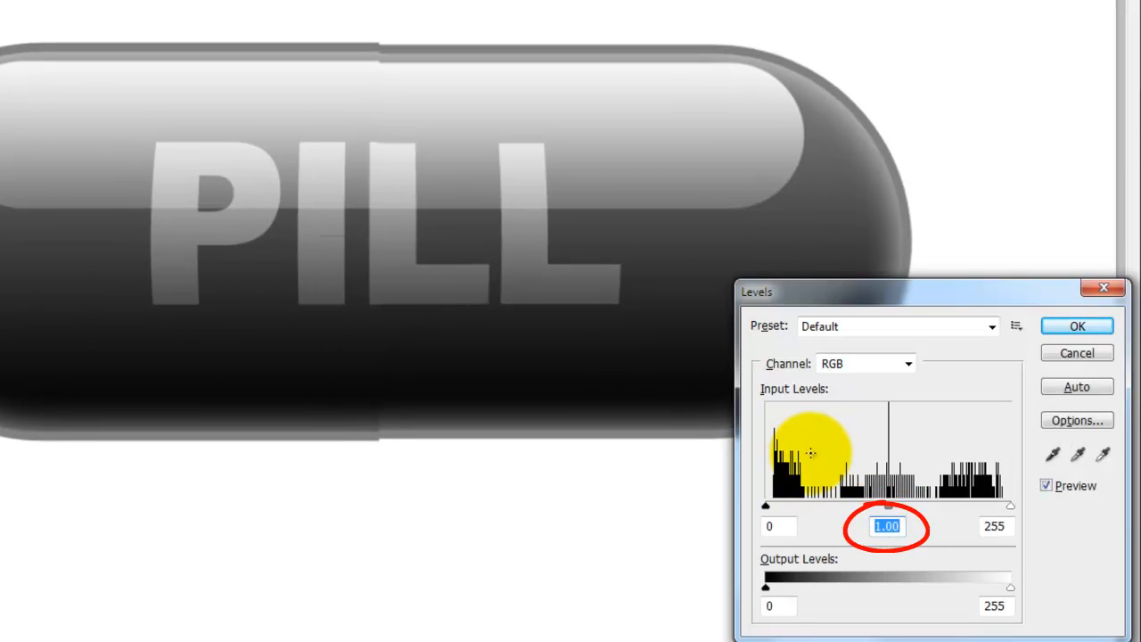
# Darken one pill half with a Levels midtone of .65 to shadow the seam.
pyautogui.write('.65')
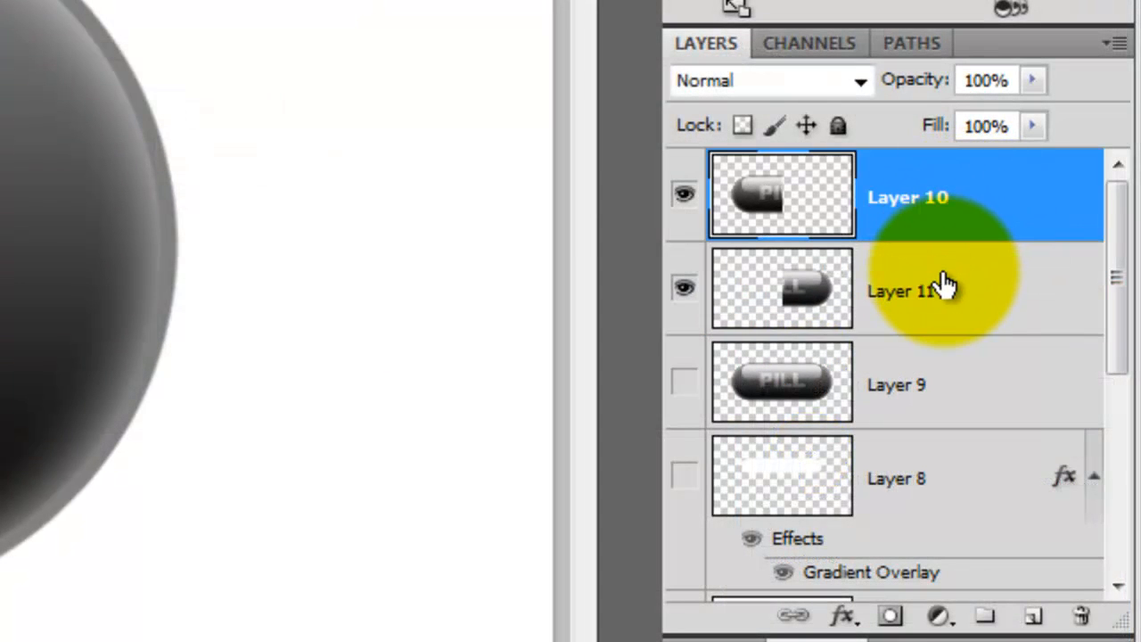
pyautogui.moveTo(967, 267)
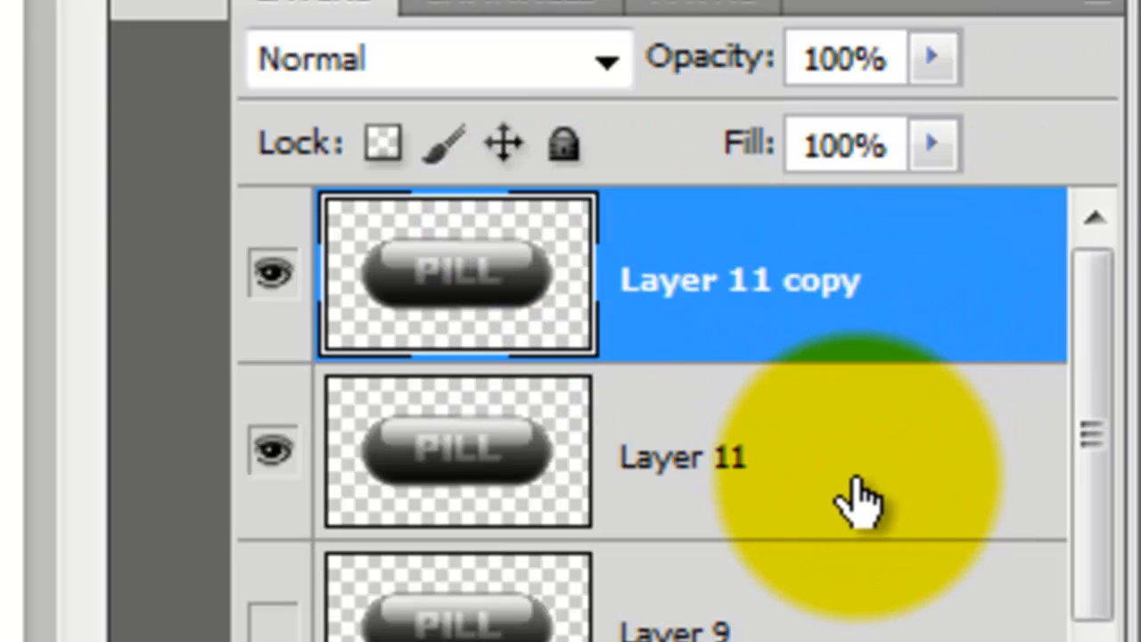
# Flip the lower merged-pill copy vertically via Edit > Transform to form a reflection.
pyautogui.click(682, 456)
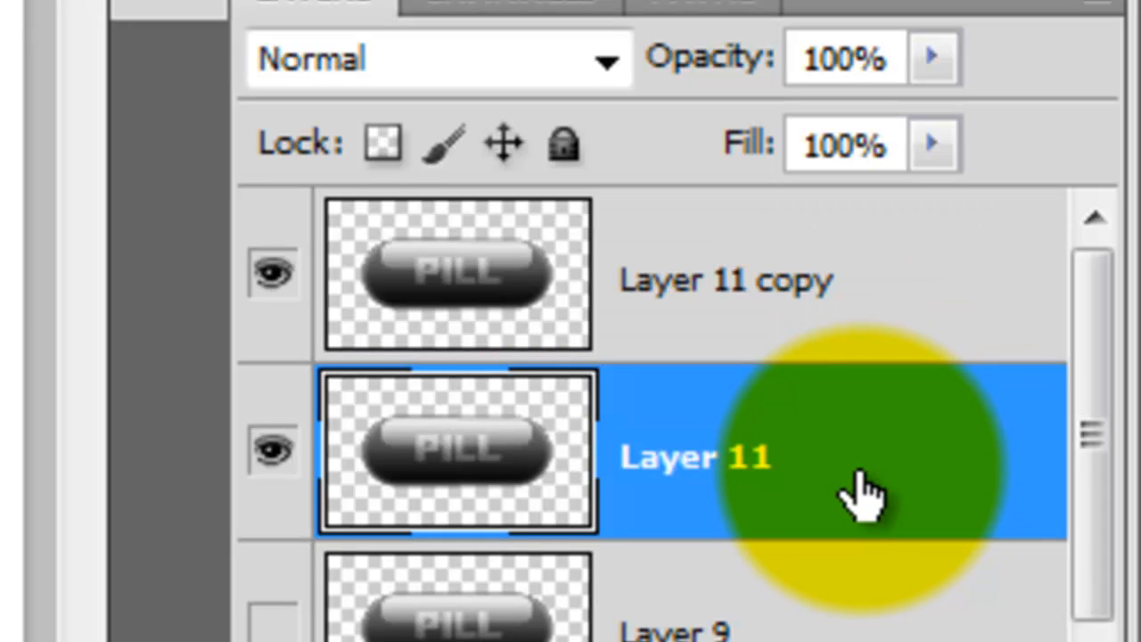
pyautogui.click(133, 24)
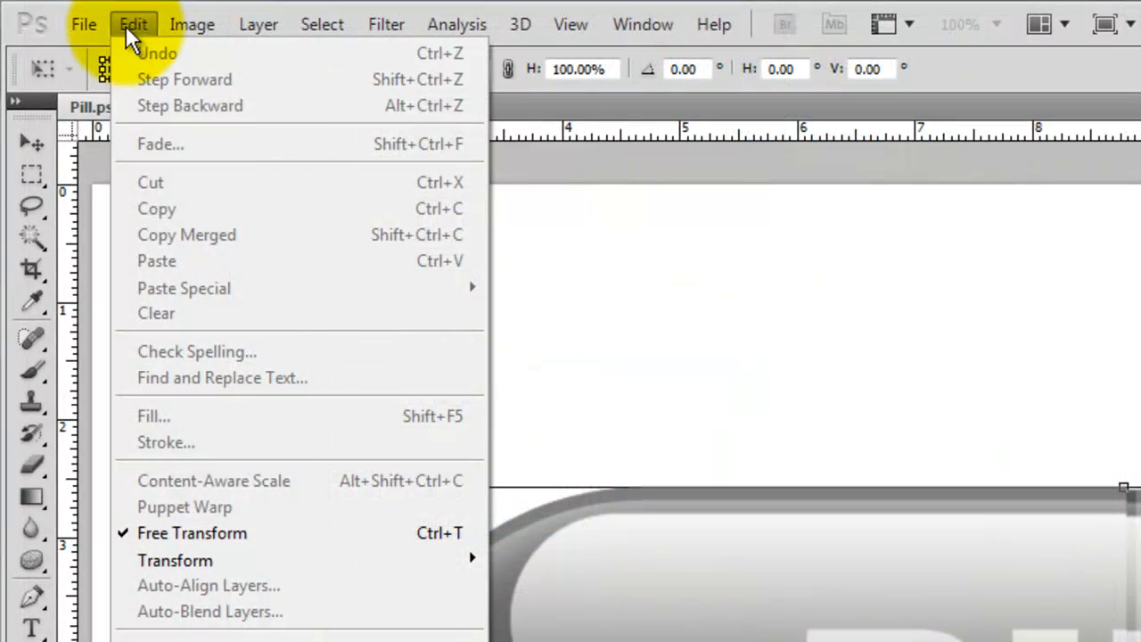
pyautogui.moveTo(174, 559)
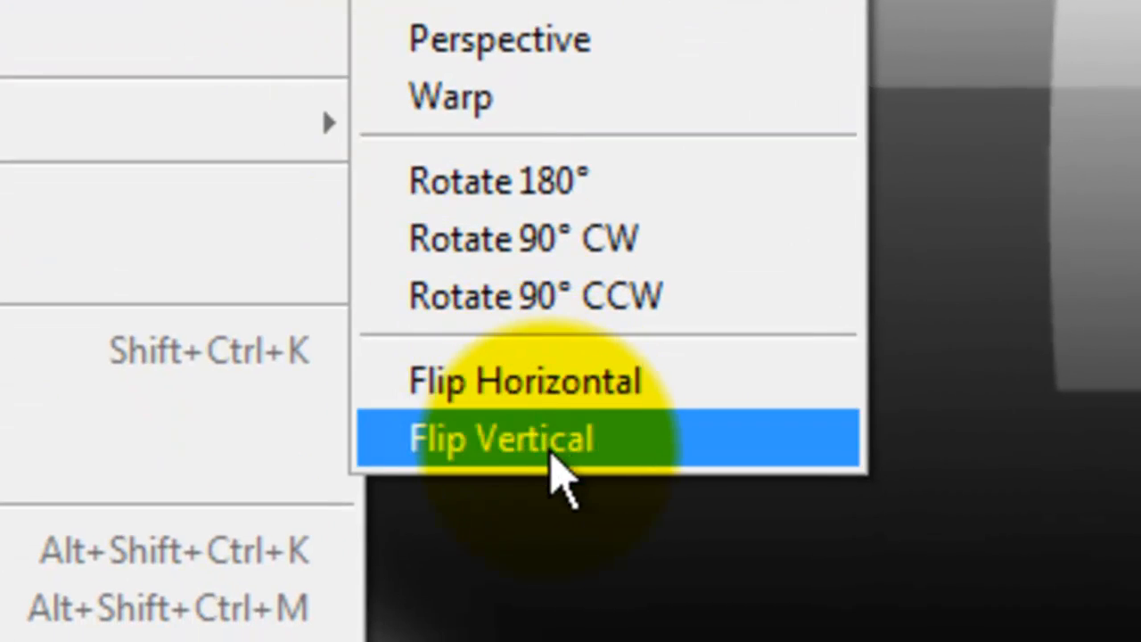
pyautogui.click(502, 437)
pyautogui.write('5')
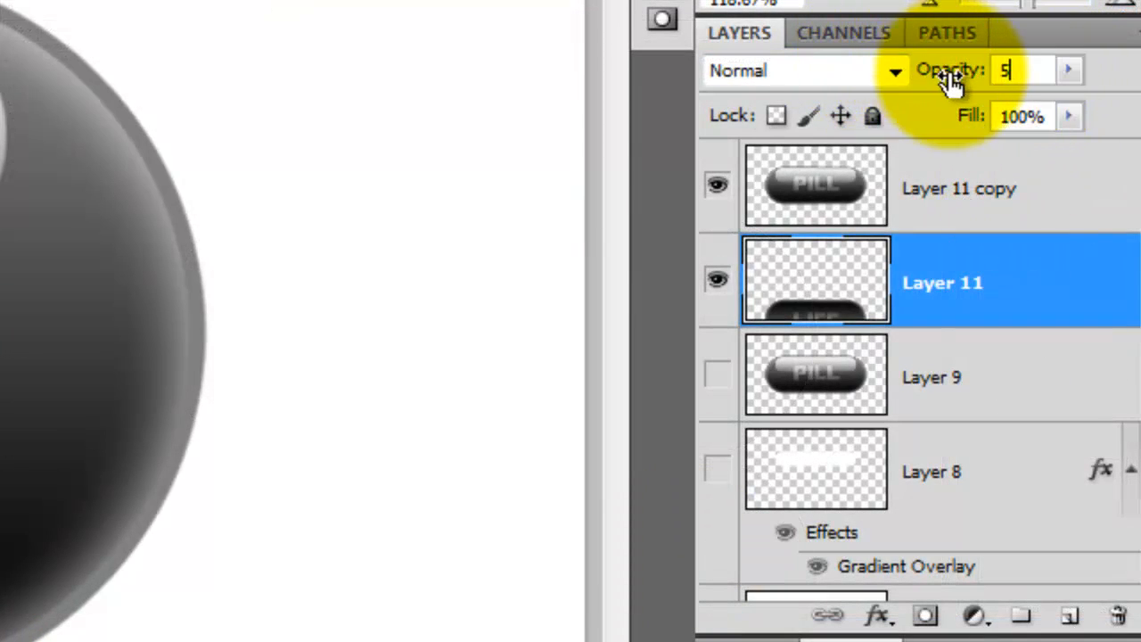
# Mask the reflection with a white-to-black gradient fade and set its opacity to 70%.
pyautogui.write('0')
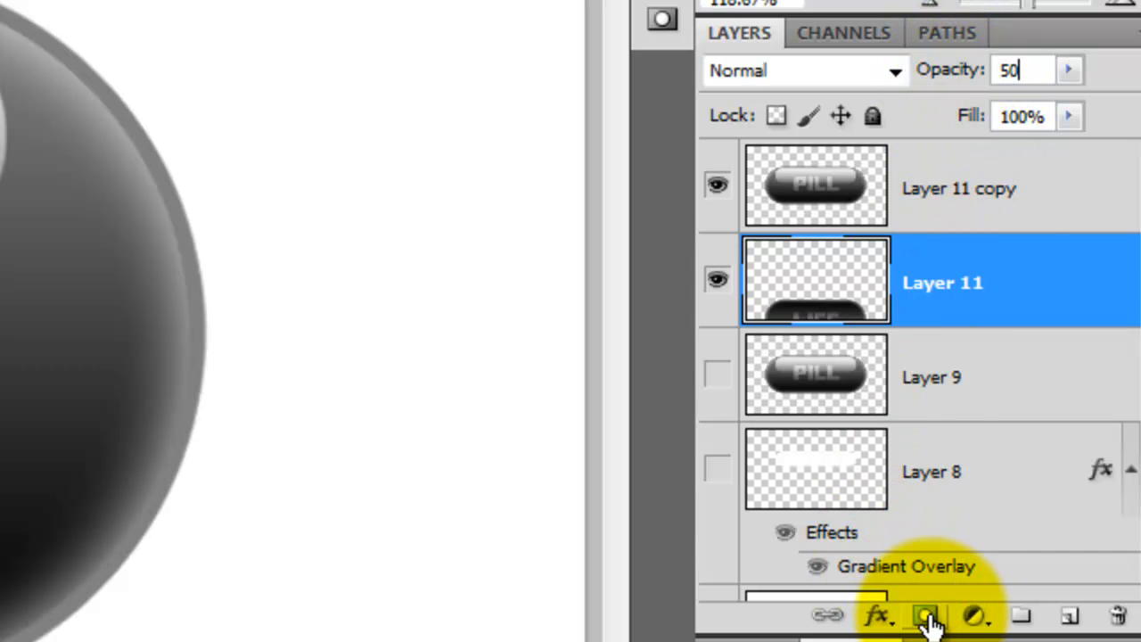
pyautogui.click(57, 339)
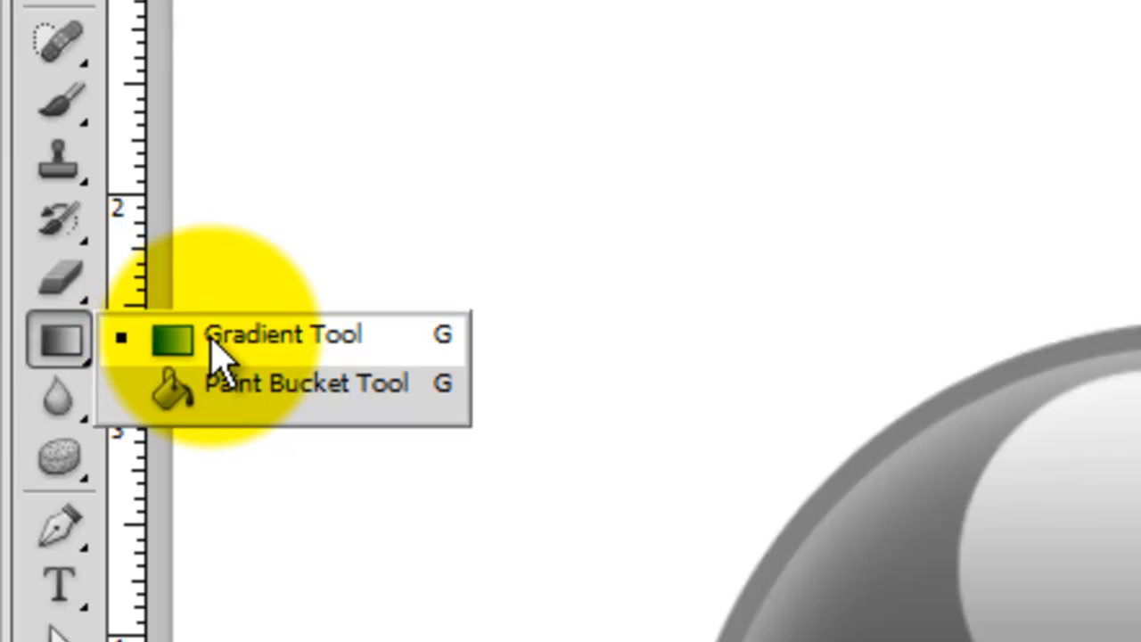
pyautogui.click(281, 335)
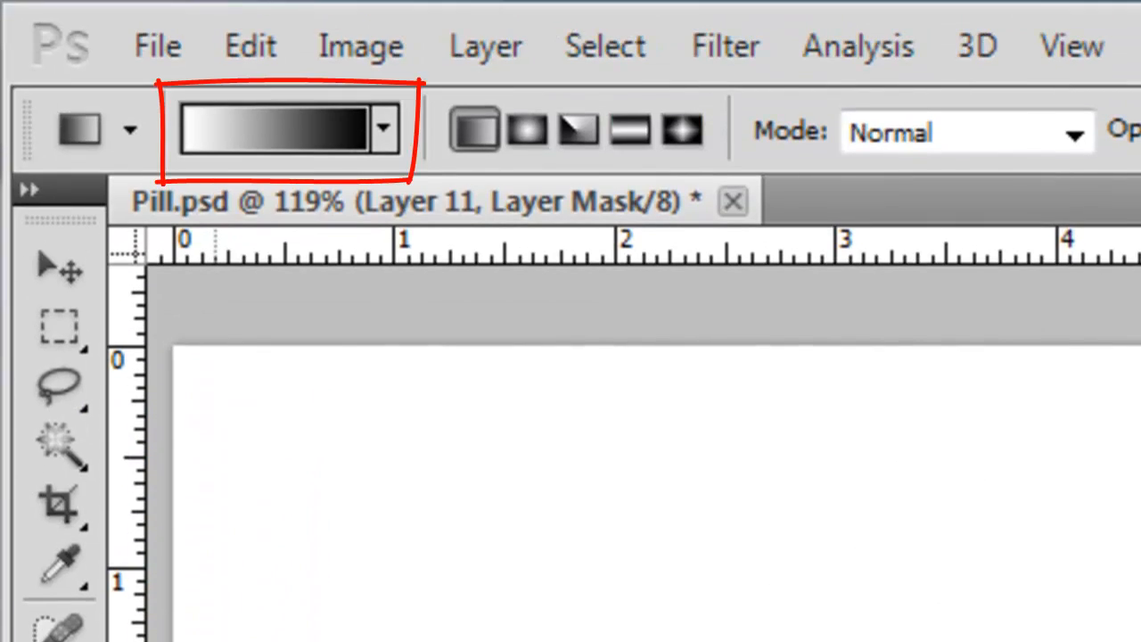
pyautogui.click(475, 130)
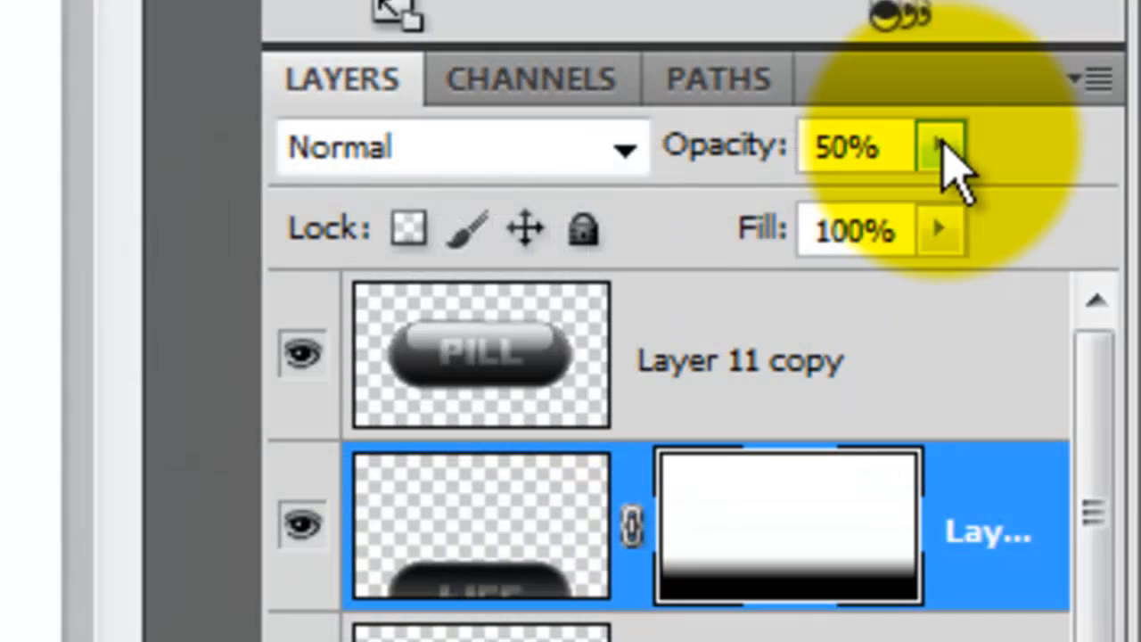
pyautogui.write('70')
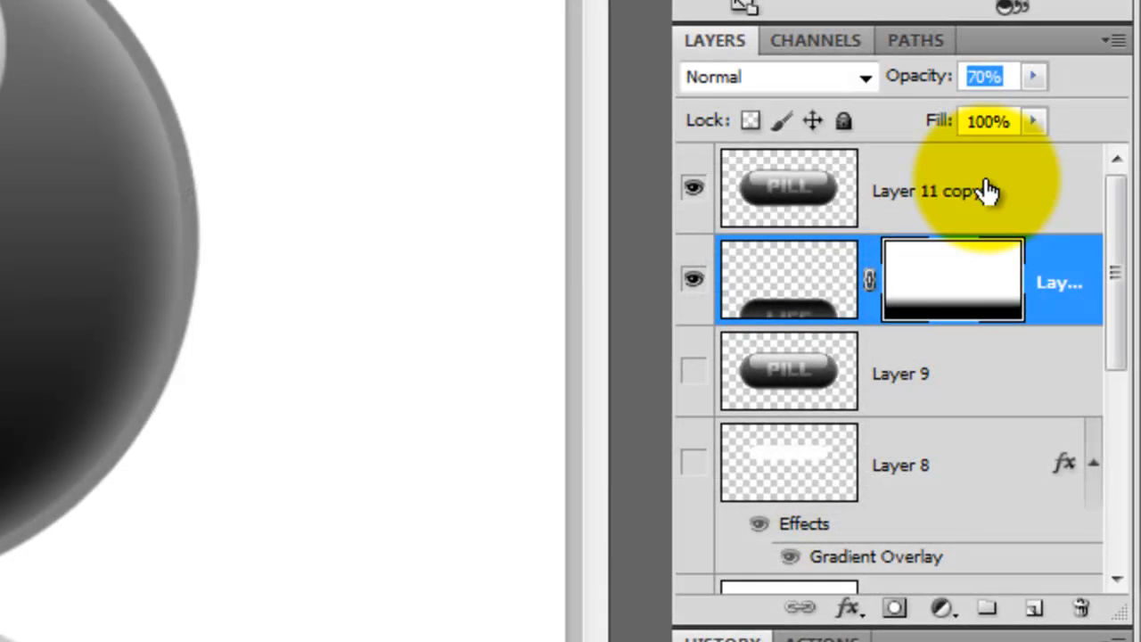
# Add a Hue/Saturation adjustment layer above the pill copy with Colorize enabled.
pyautogui.click(934, 190)
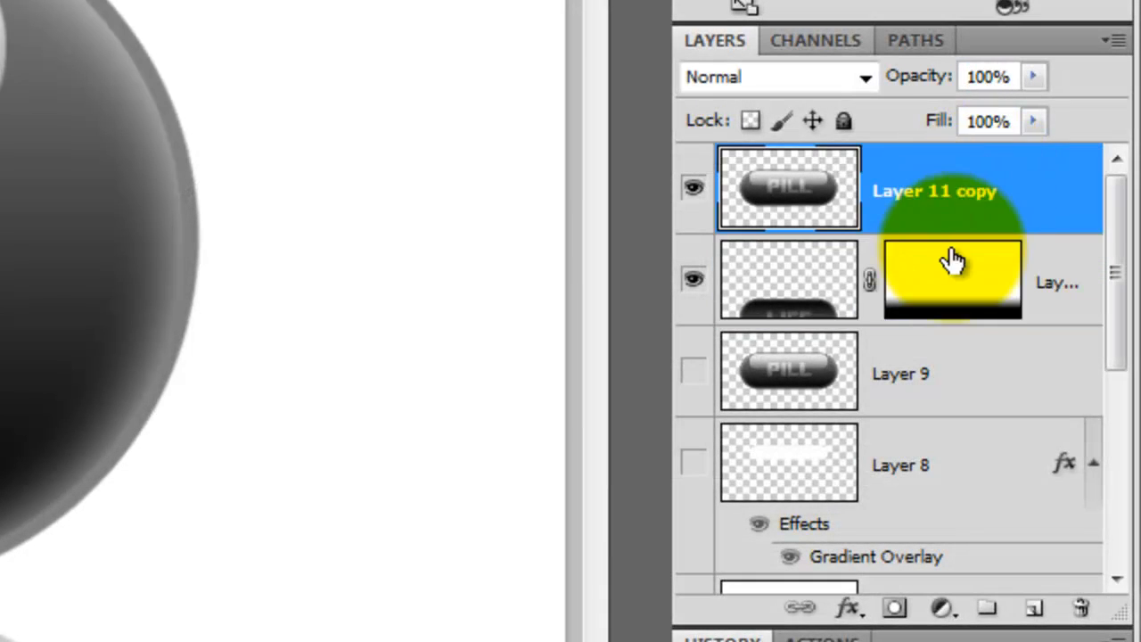
pyautogui.click(943, 608)
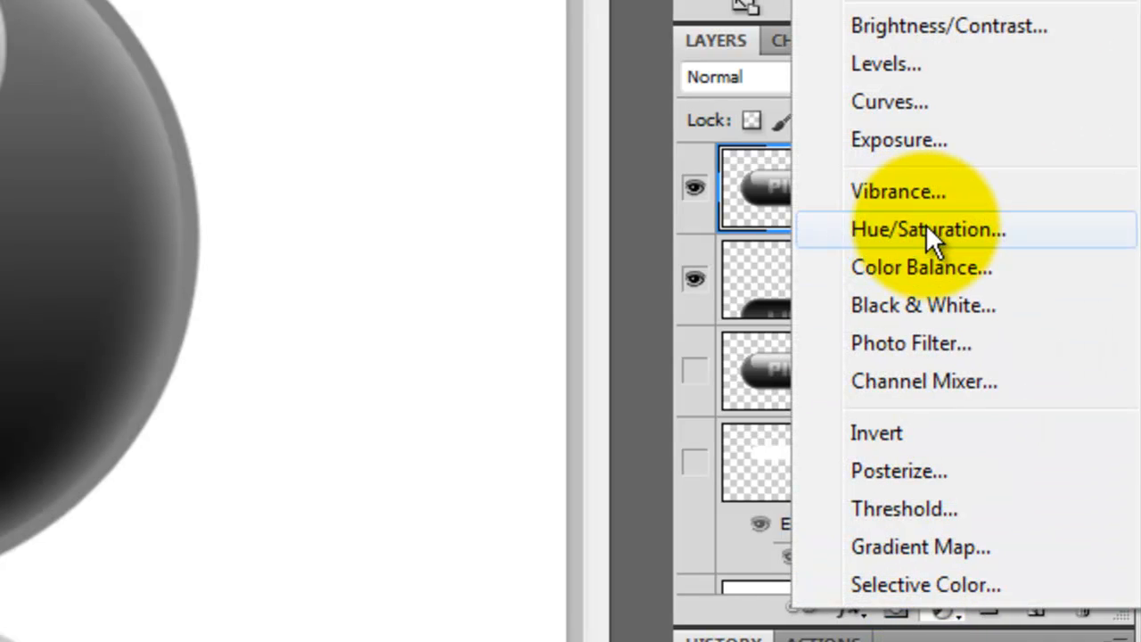
pyautogui.click(928, 229)
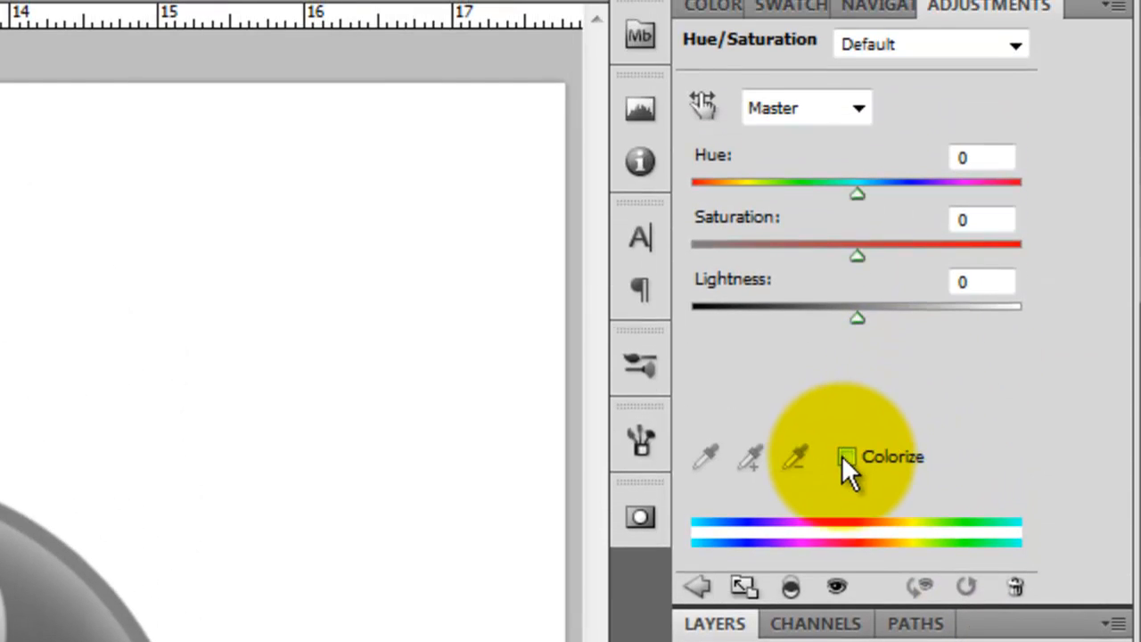
pyautogui.click(846, 456)
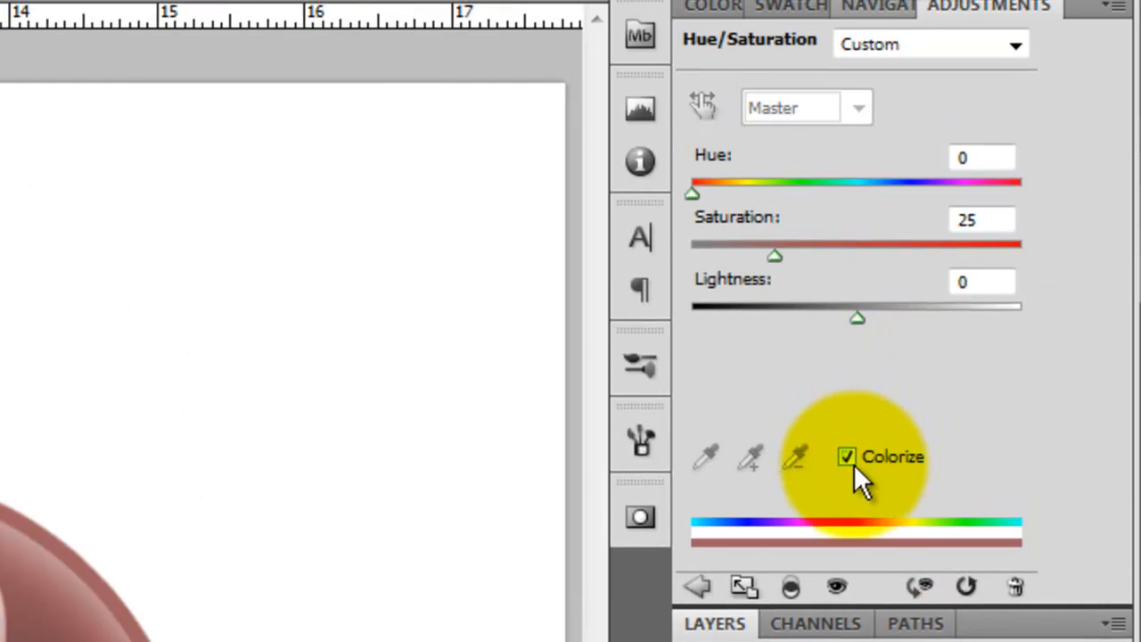